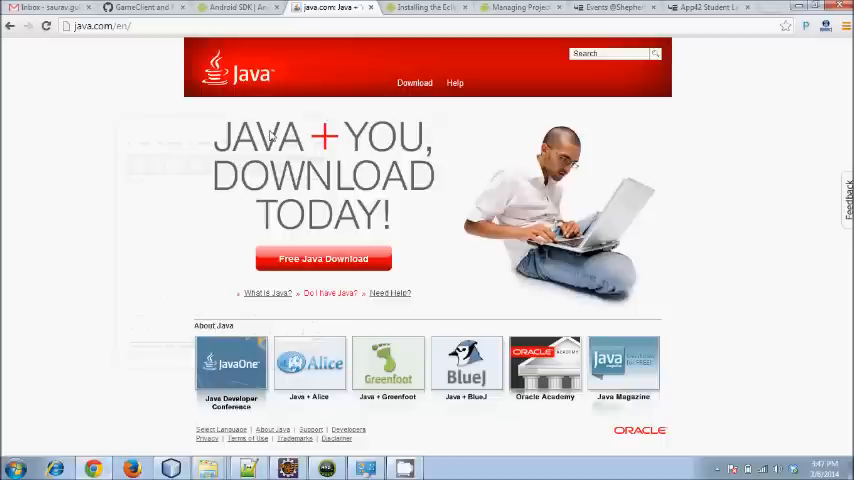
# Set the browser and JDK bin folder windows aside so the desktop shows.
pyautogui.click(100, 25)
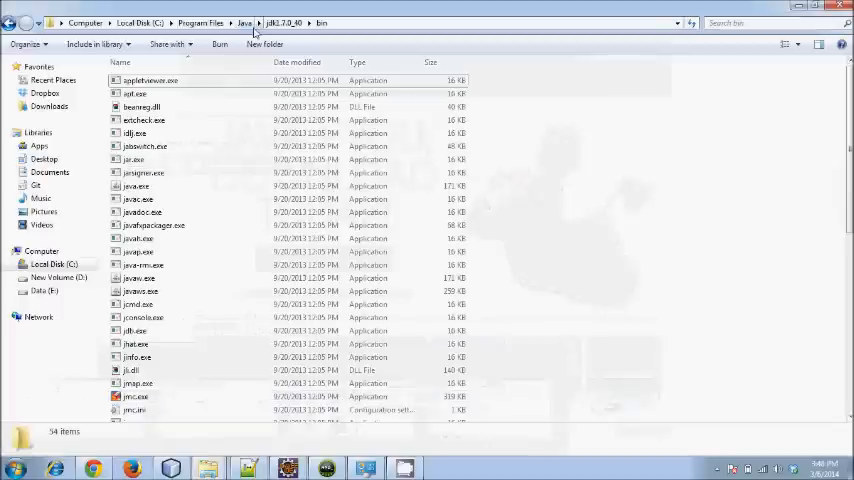
pyautogui.moveTo(495, 195)
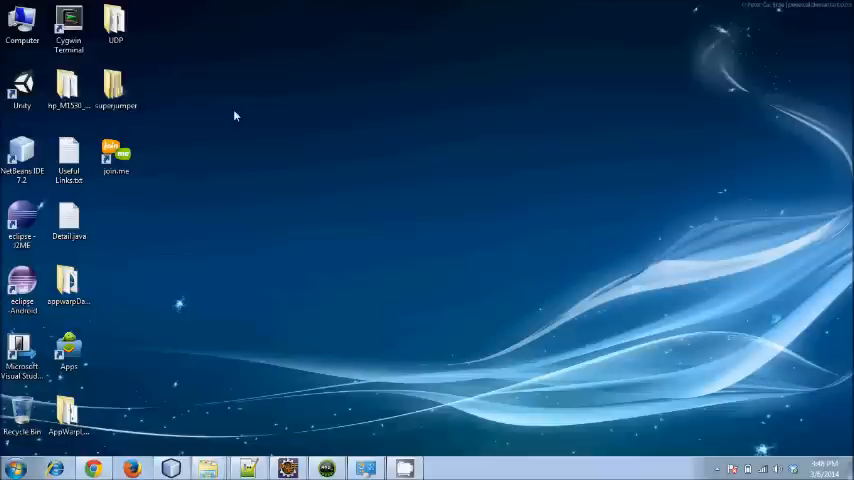
# Reach the Environment Variables dialog from Computer > Properties > Advanced system settings.
pyautogui.rightClick(22, 20)
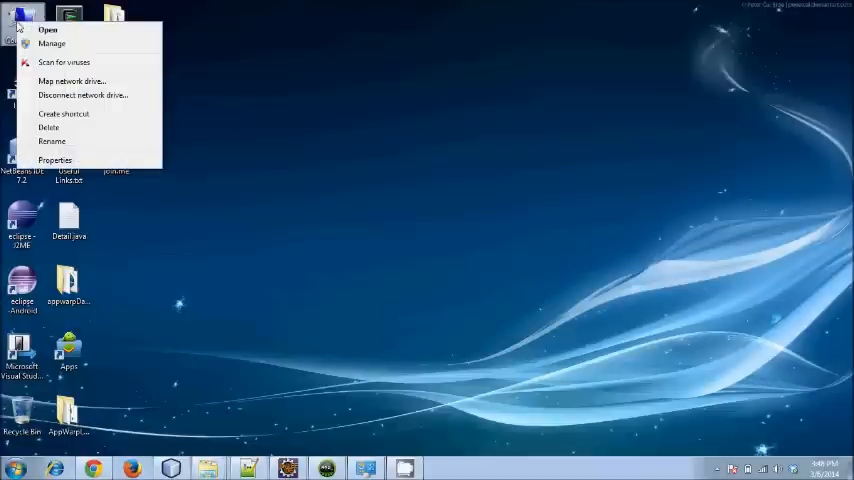
pyautogui.moveTo(60, 145)
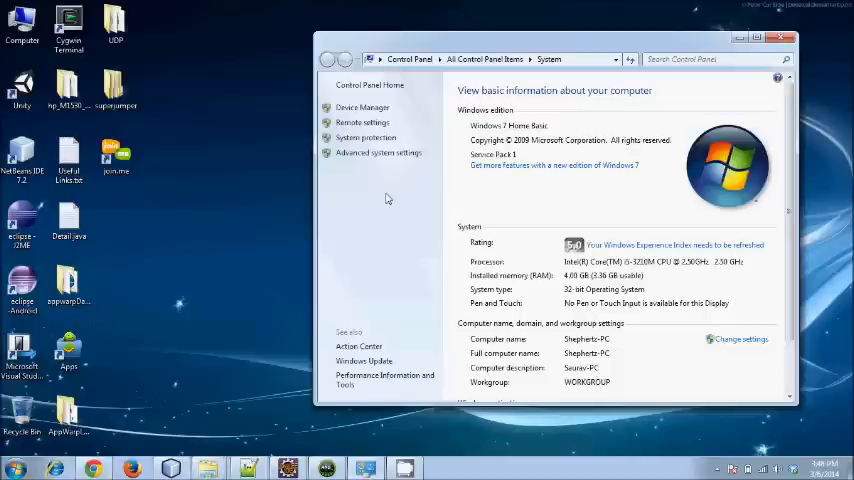
pyautogui.moveTo(378, 153)
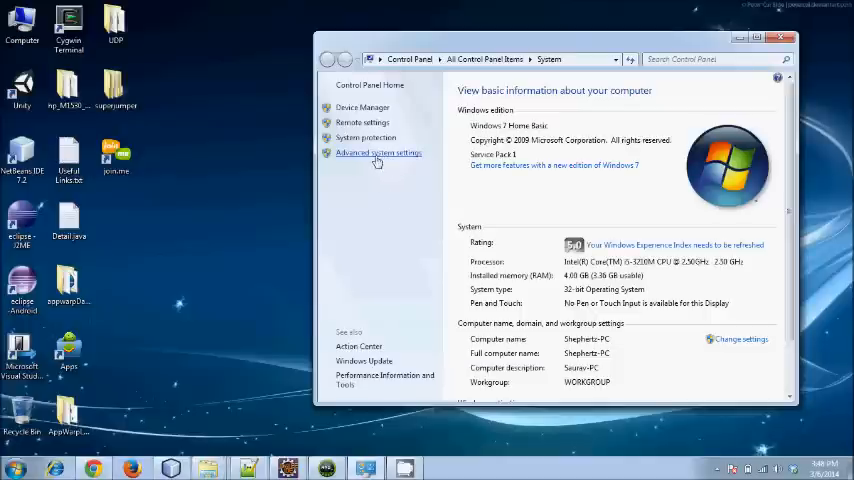
pyautogui.click(378, 152)
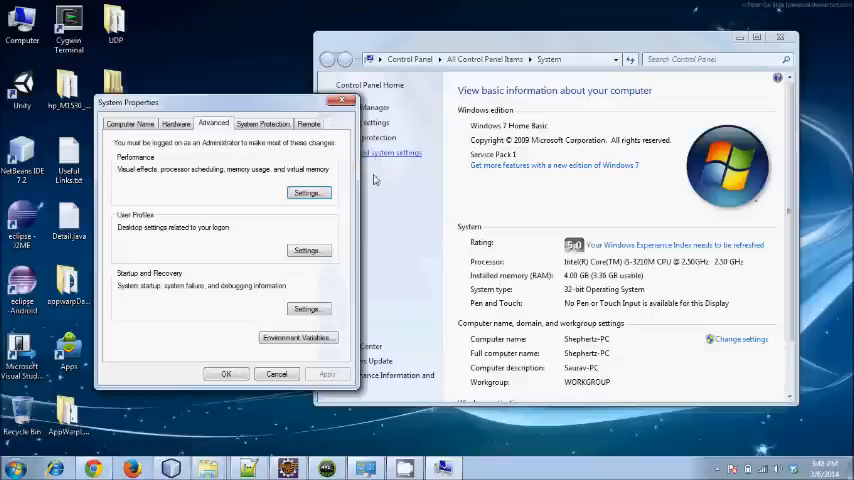
pyautogui.click(297, 337)
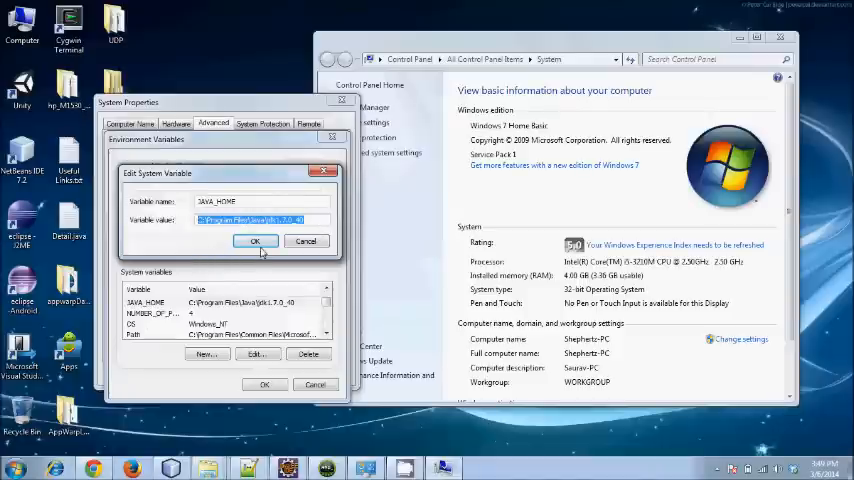
# Confirm JAVA_HOME as C:\Program Files\Java\jdk1.7.0_40, review Path, and close the dialog.
pyautogui.click(255, 241)
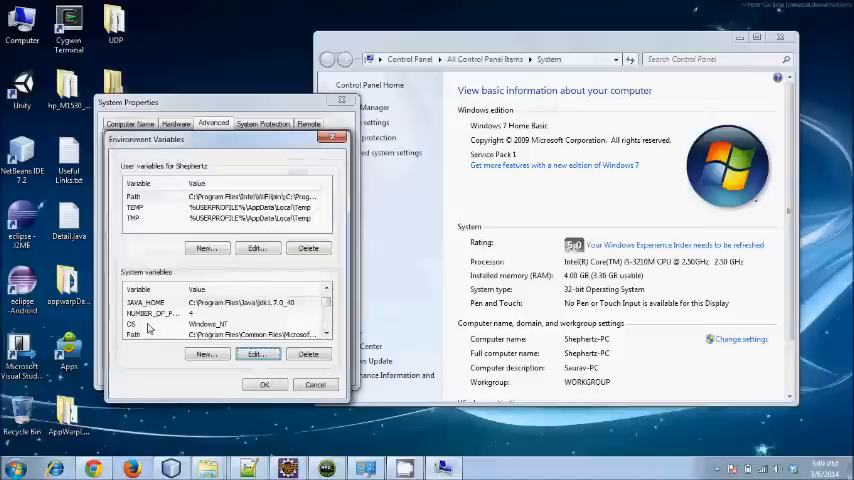
pyautogui.click(220, 324)
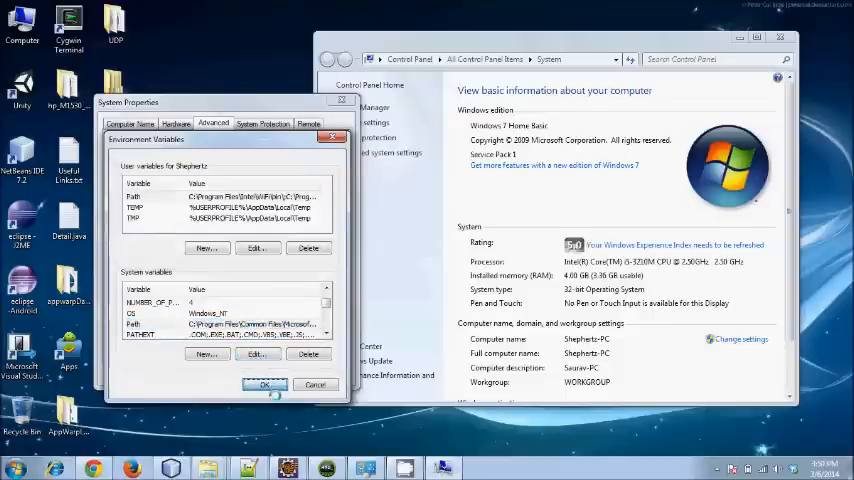
pyautogui.click(264, 385)
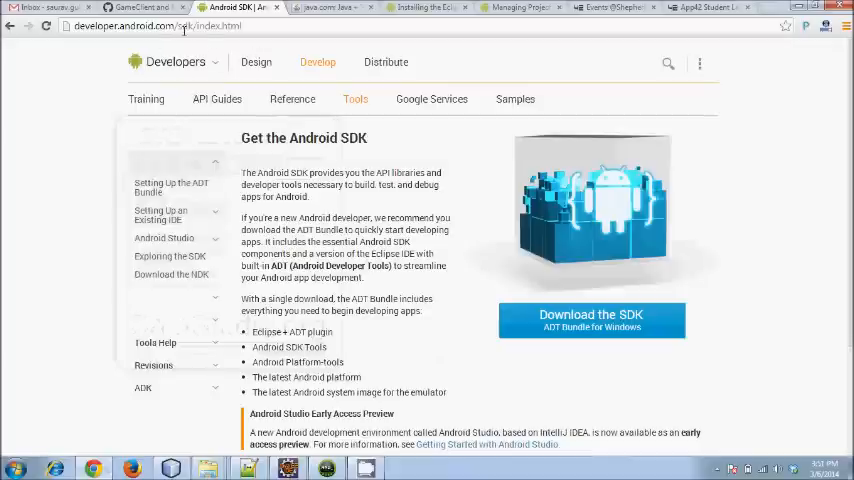
pyautogui.moveTo(515, 221)
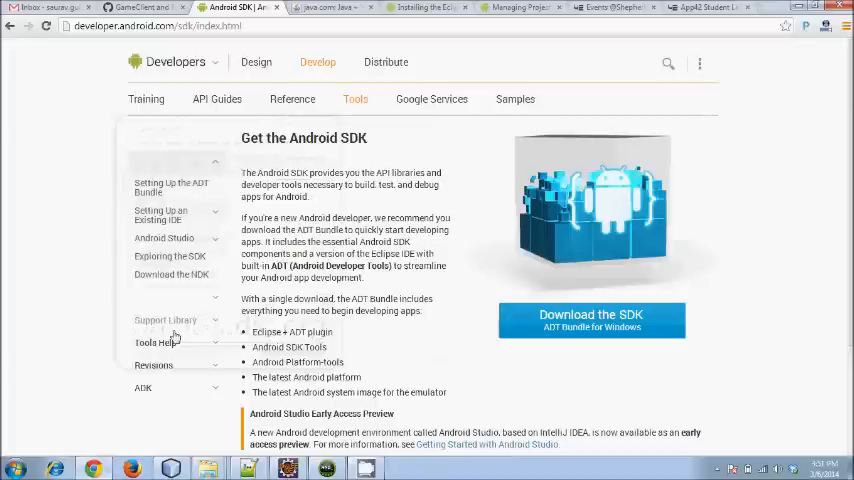
pyautogui.moveTo(648, 334)
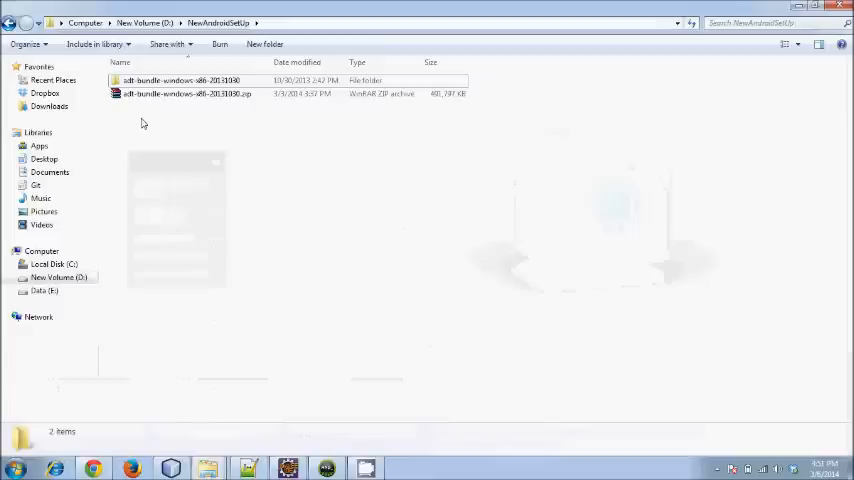
pyautogui.moveTo(176, 127)
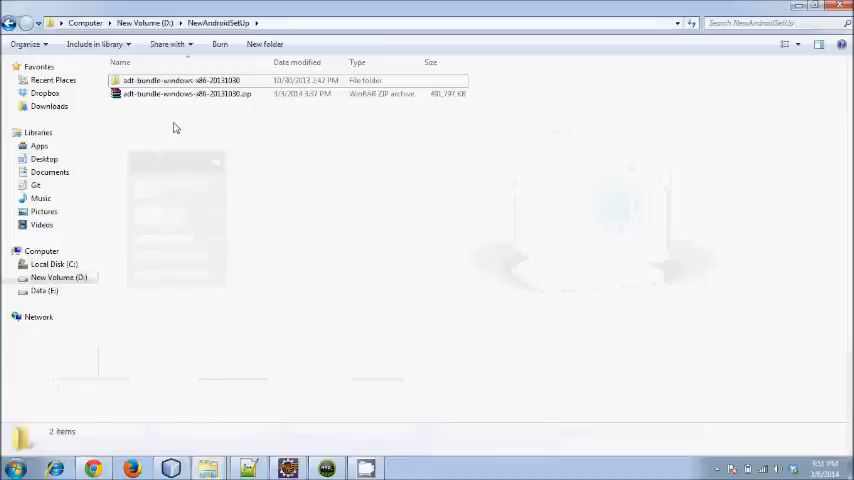
# Browse D:\NewAndroidSetUp into the extracted ADT bundle and its eclipse folder.
pyautogui.click(185, 93)
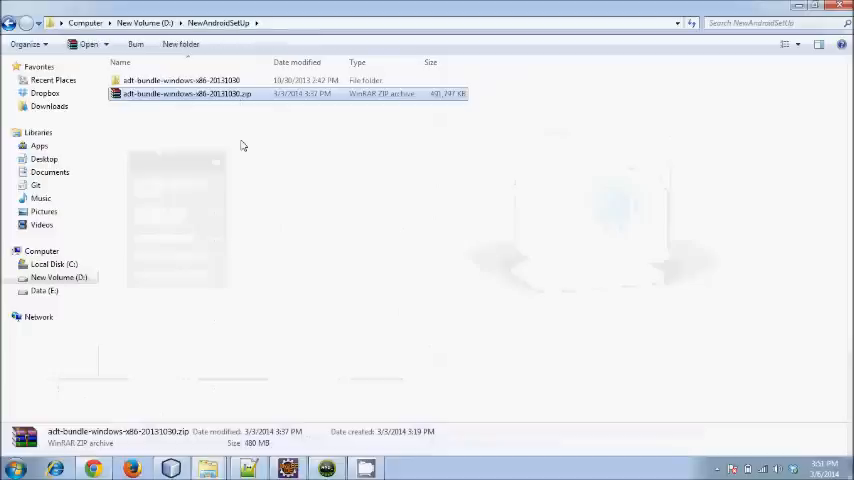
pyautogui.moveTo(225, 120)
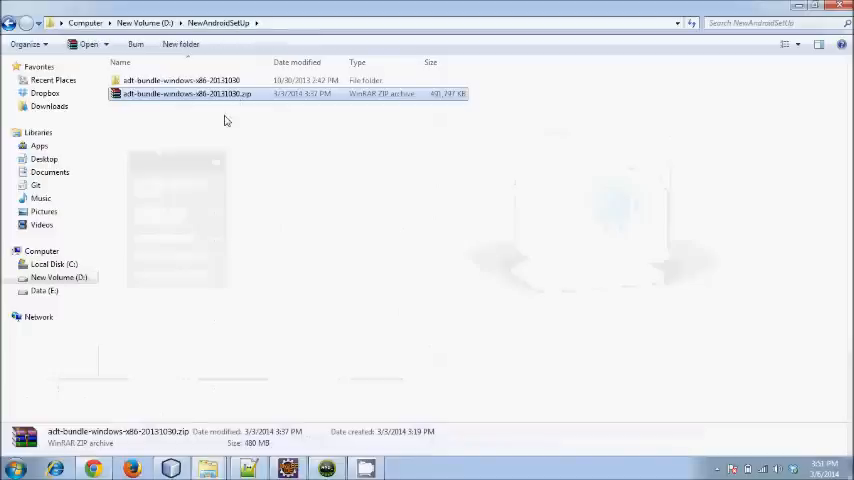
pyautogui.doubleClick(181, 80)
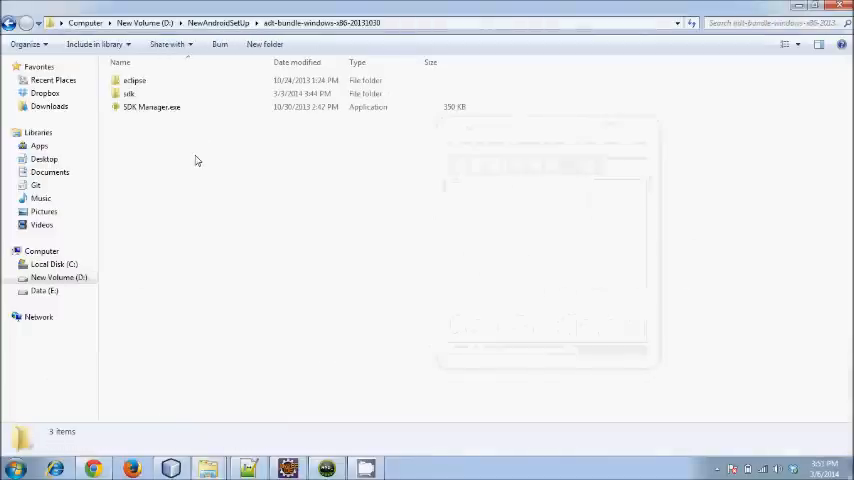
pyautogui.click(134, 80)
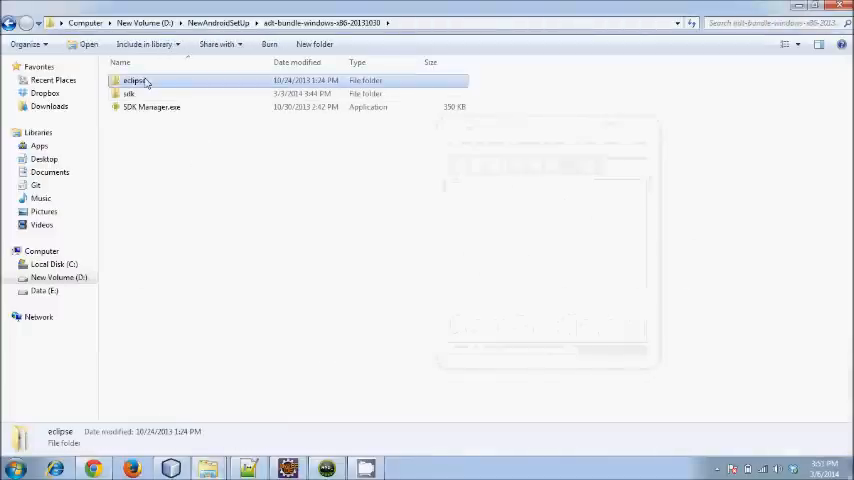
pyautogui.click(129, 93)
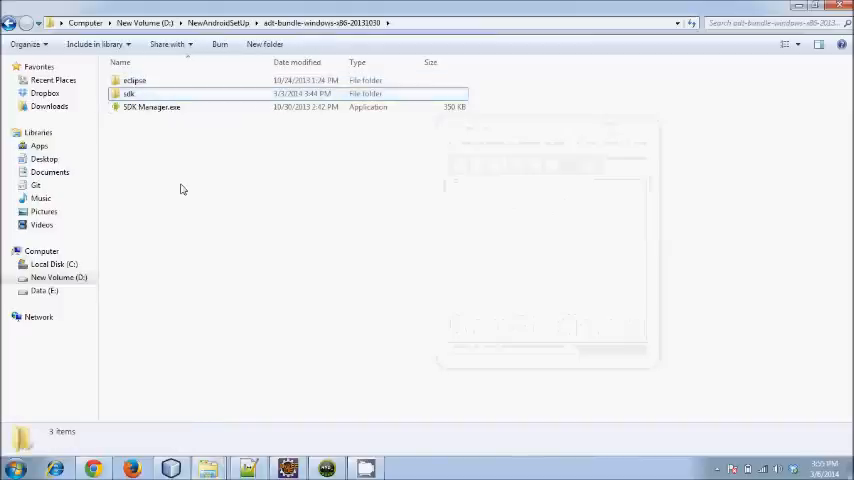
pyautogui.click(135, 80)
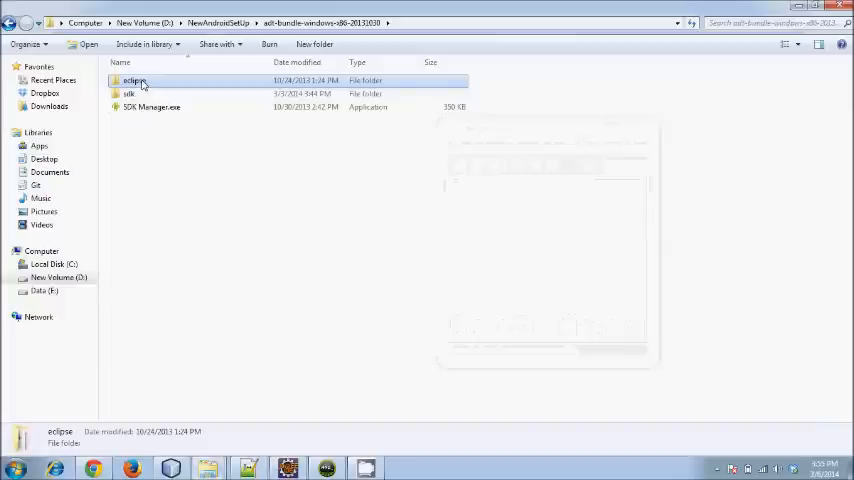
pyautogui.doubleClick(133, 81)
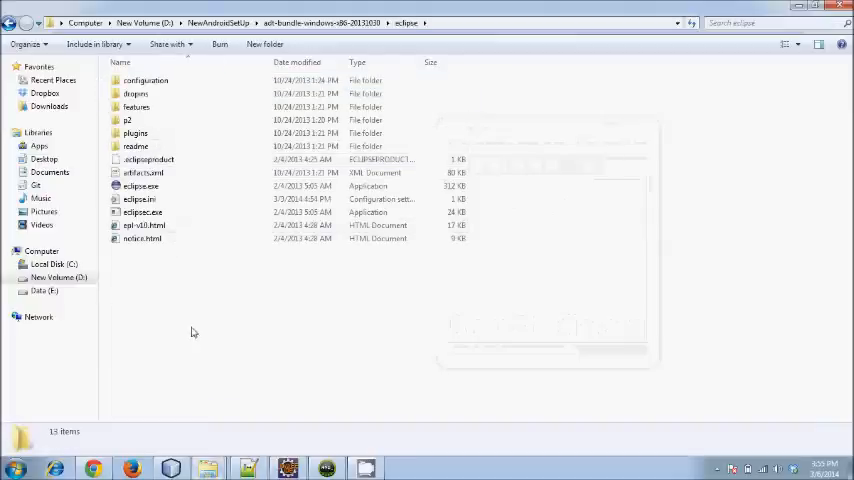
pyautogui.moveTo(285, 361)
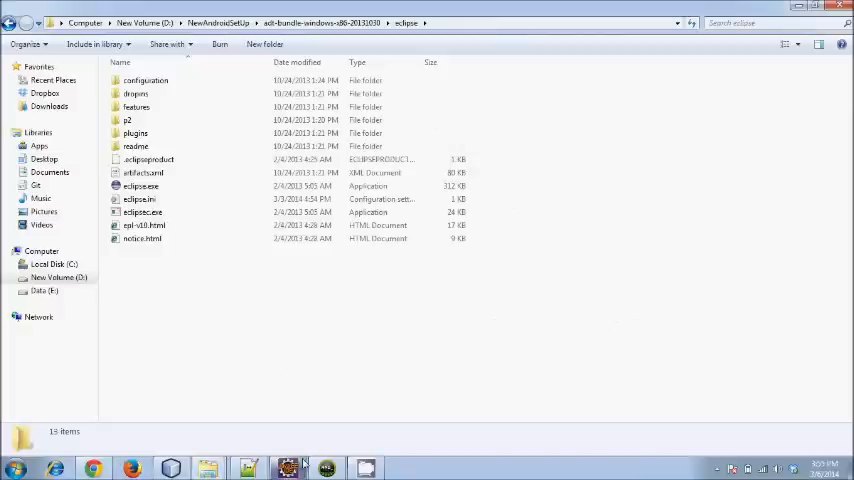
pyautogui.moveTo(288, 467)
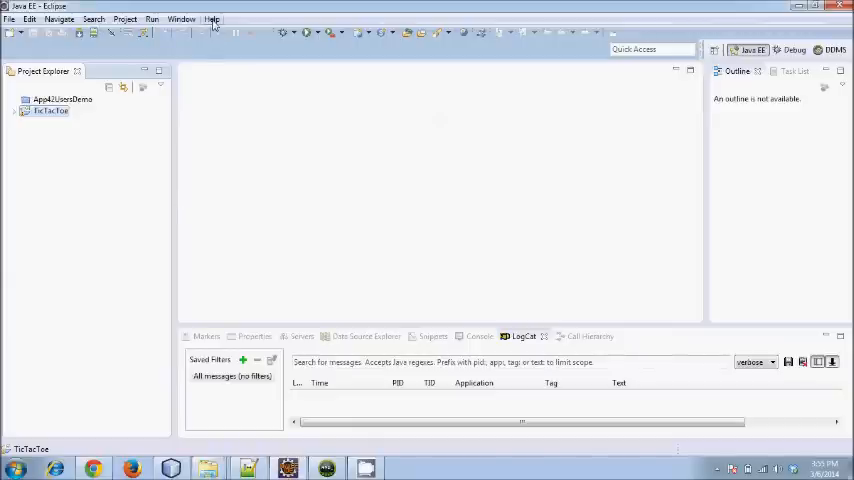
# Start adding a repository named adt via Help > Install New Software > Add.
pyautogui.click(211, 18)
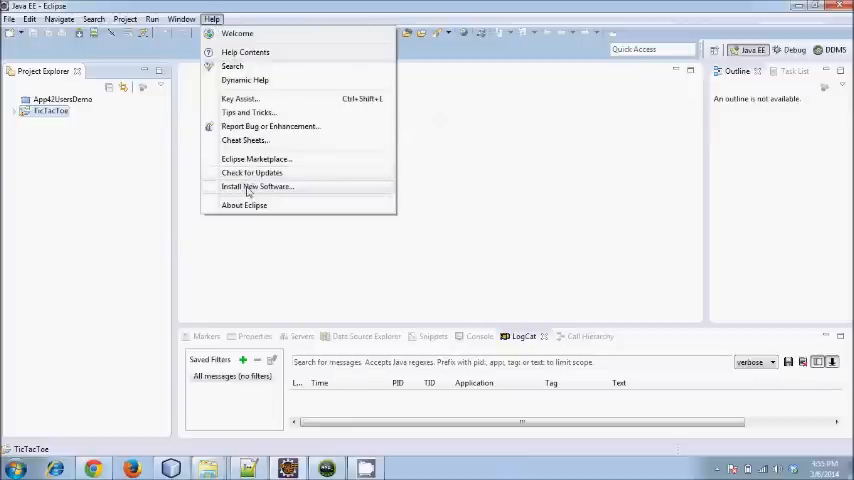
pyautogui.click(257, 186)
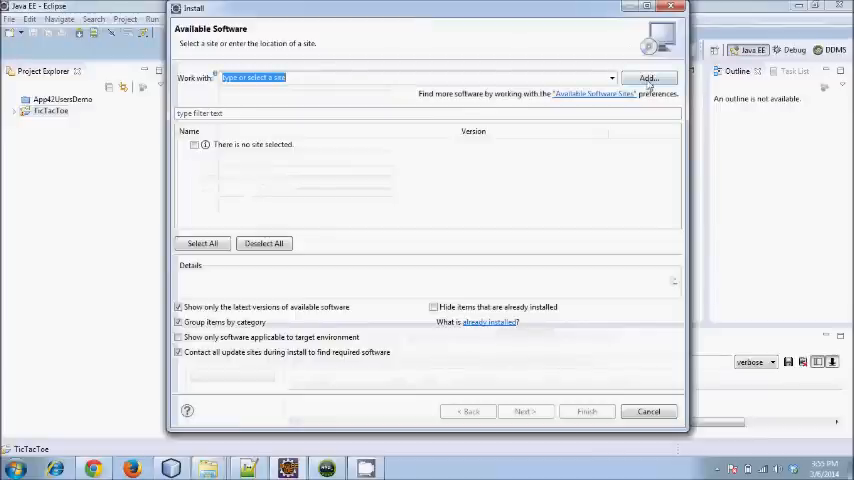
pyautogui.click(648, 78)
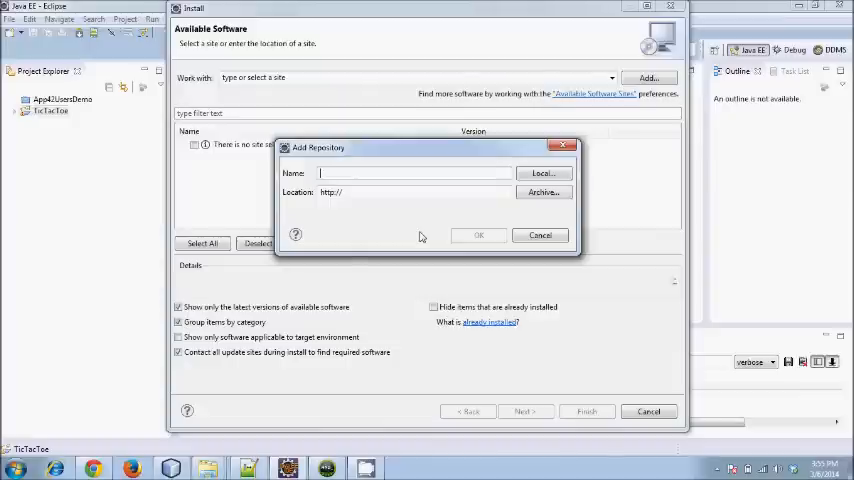
pyautogui.write('adt')
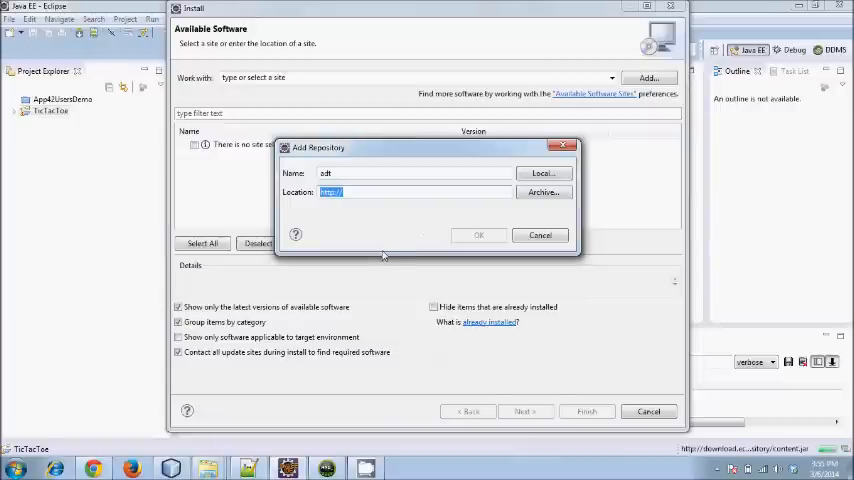
pyautogui.moveTo(378, 236)
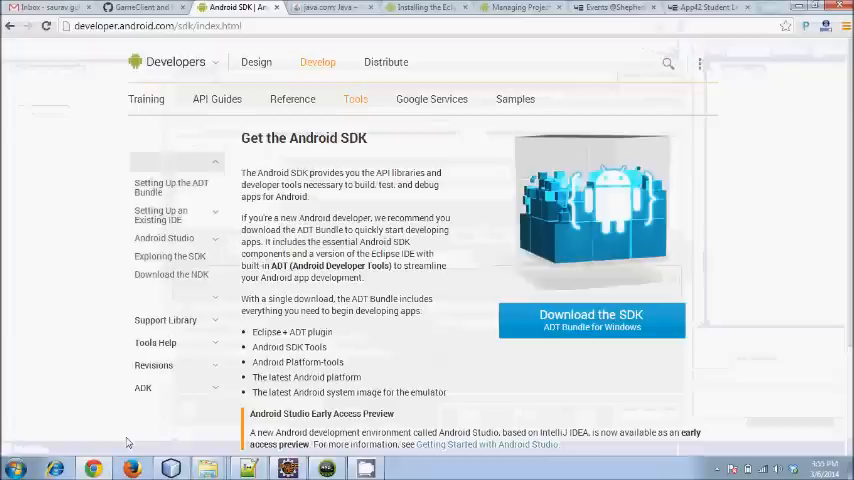
pyautogui.click(520, 7)
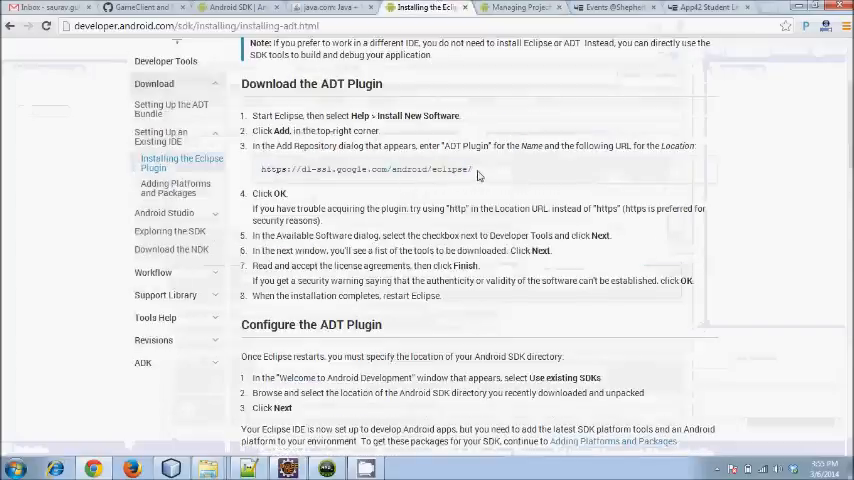
pyautogui.tripleClick(365, 169)
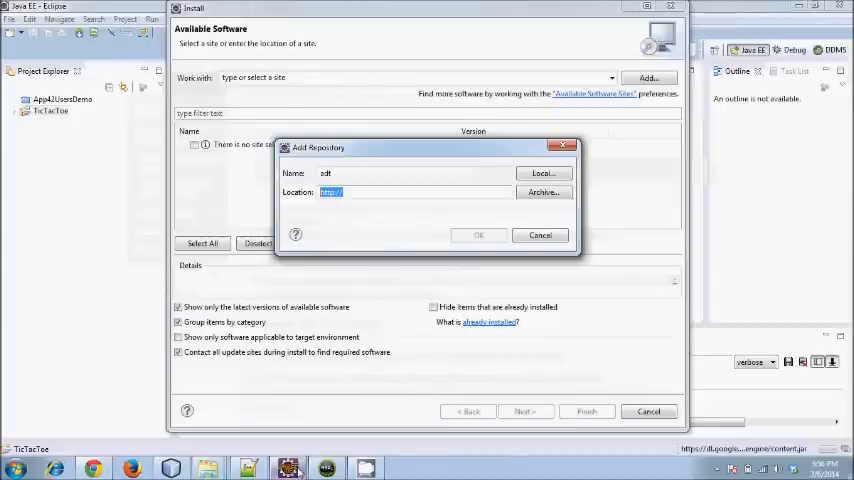
pyautogui.write('https://dl-ssl.google.com/android/eclipse/')
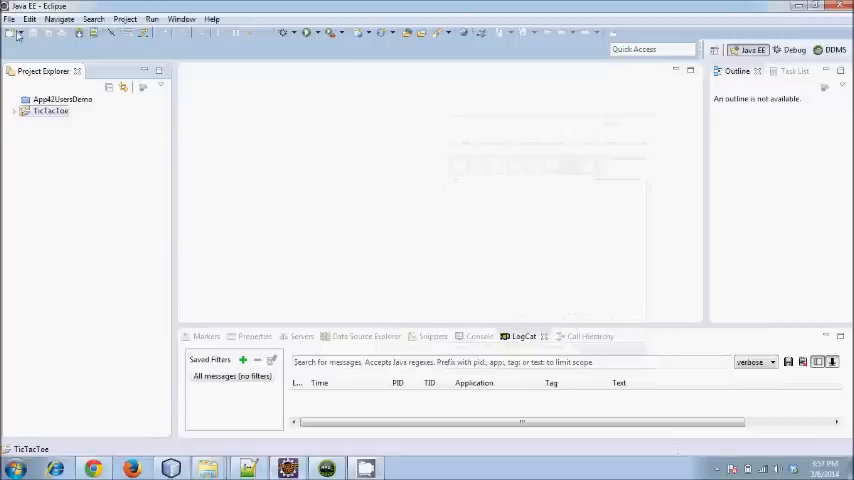
# Begin a new Android Application Project and name it TestApp.
pyautogui.click(9, 18)
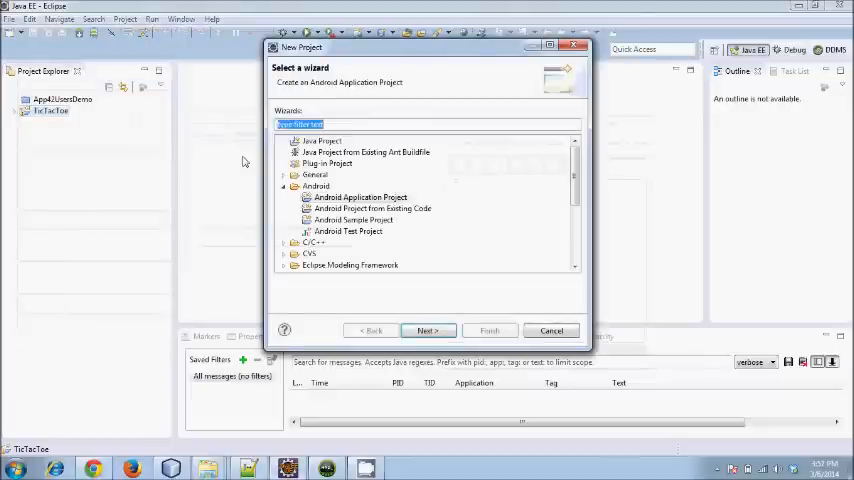
pyautogui.click(360, 197)
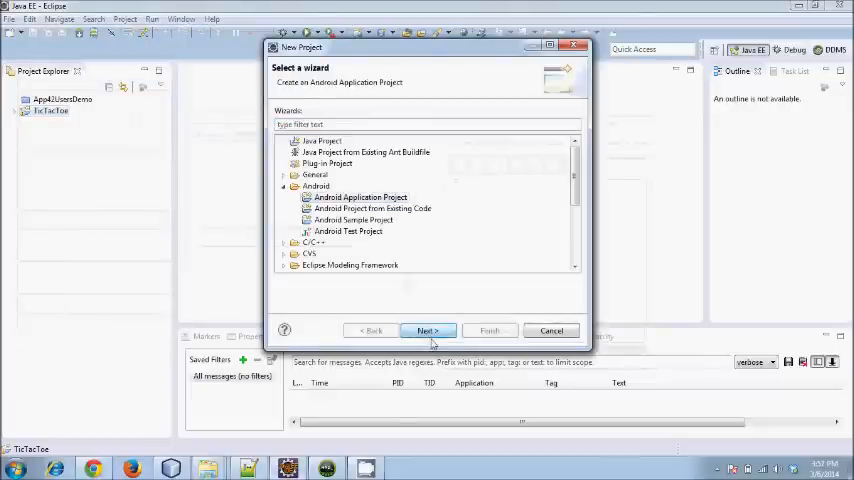
pyautogui.click(428, 330)
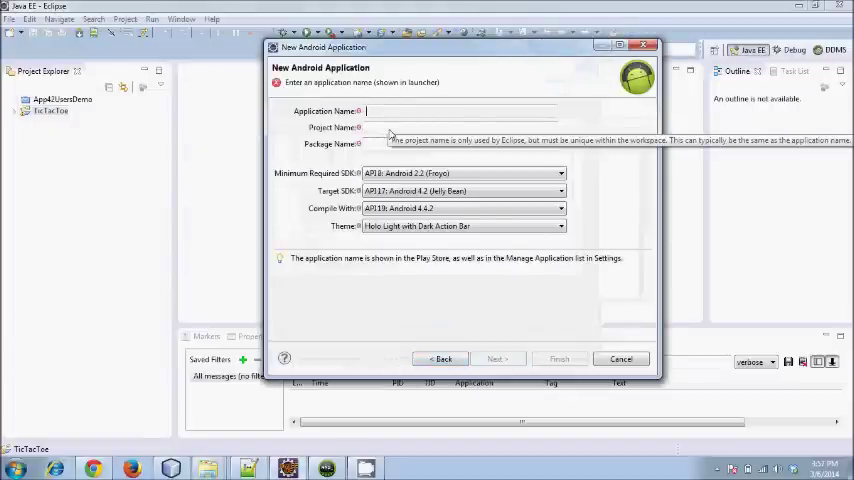
pyautogui.write('TestApp')
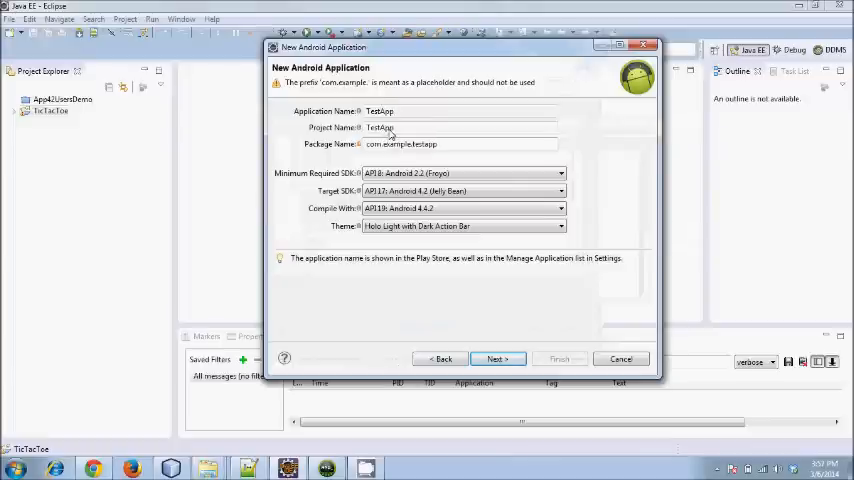
# Accept default settings and launcher icon, choose Blank Activity, and finish creating TestApp.
pyautogui.click(497, 359)
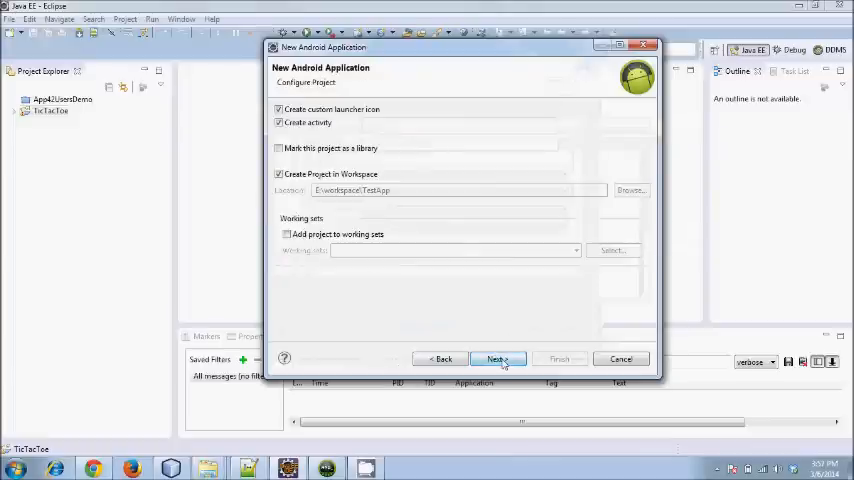
pyautogui.click(498, 359)
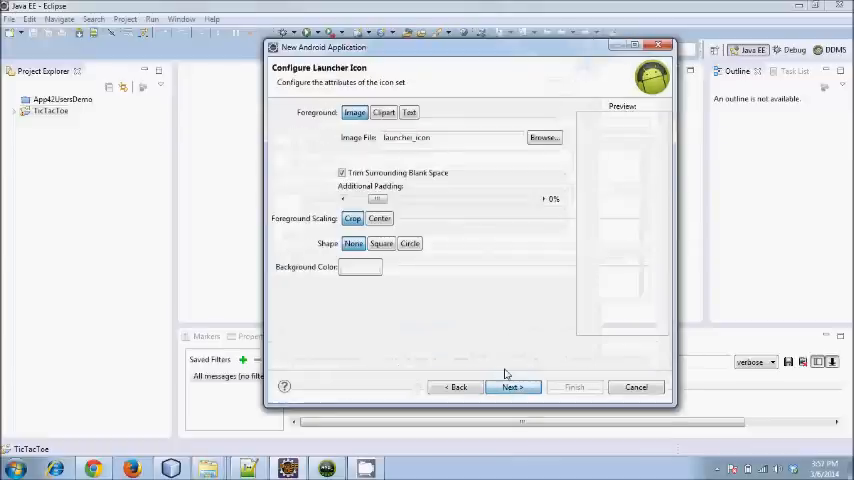
pyautogui.click(511, 387)
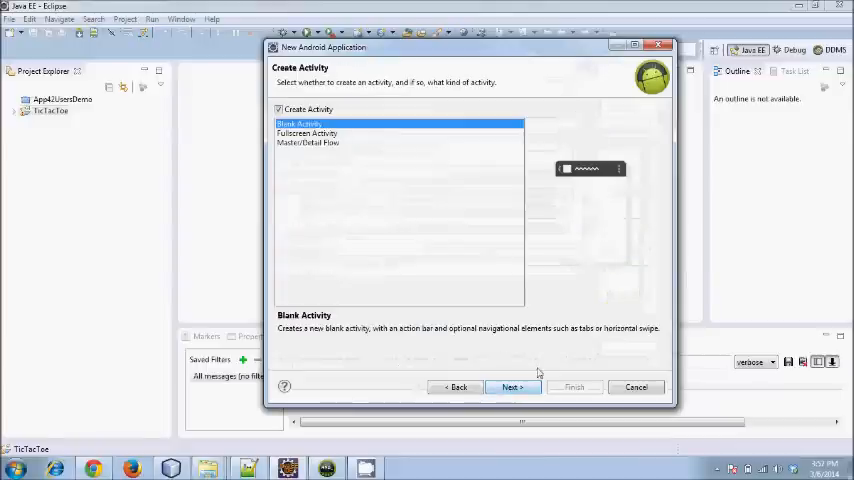
pyautogui.click(511, 387)
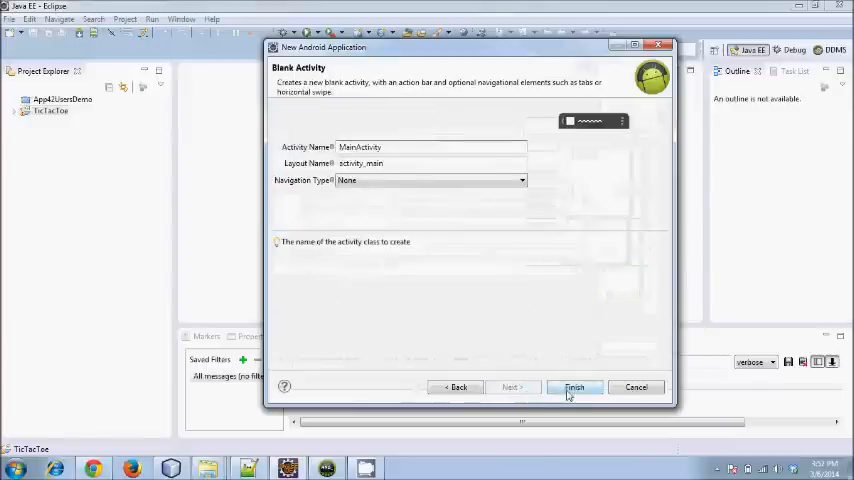
pyautogui.click(574, 387)
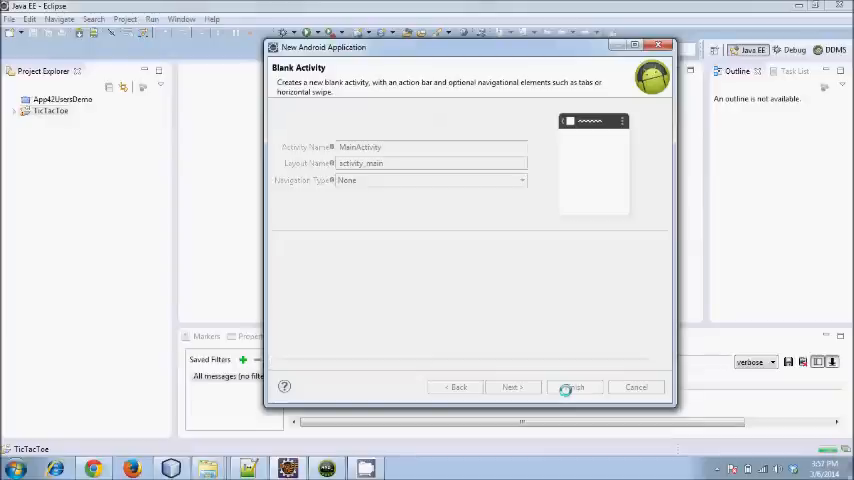
pyautogui.click(574, 387)
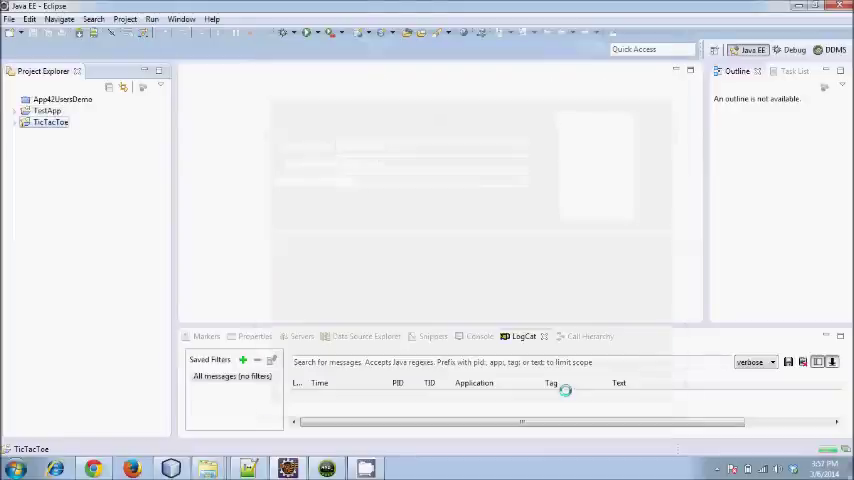
# Expand and select the new TestApp project in Project Explorer.
pyautogui.click(50, 121)
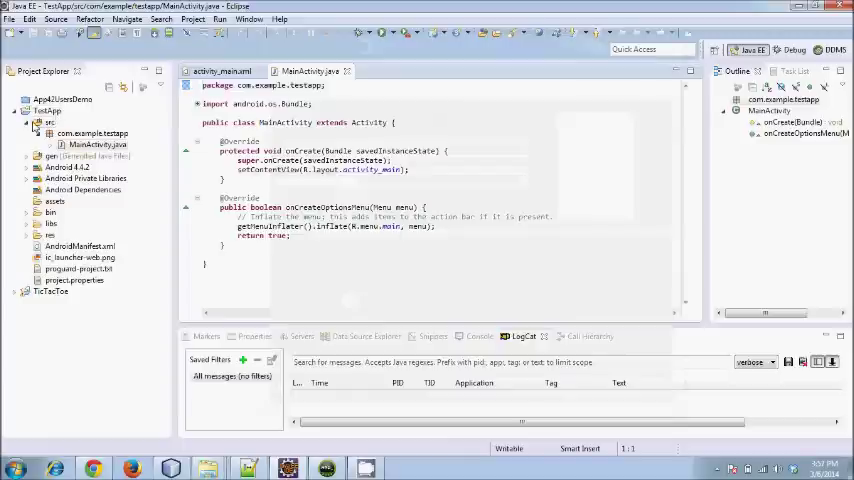
pyautogui.click(46, 110)
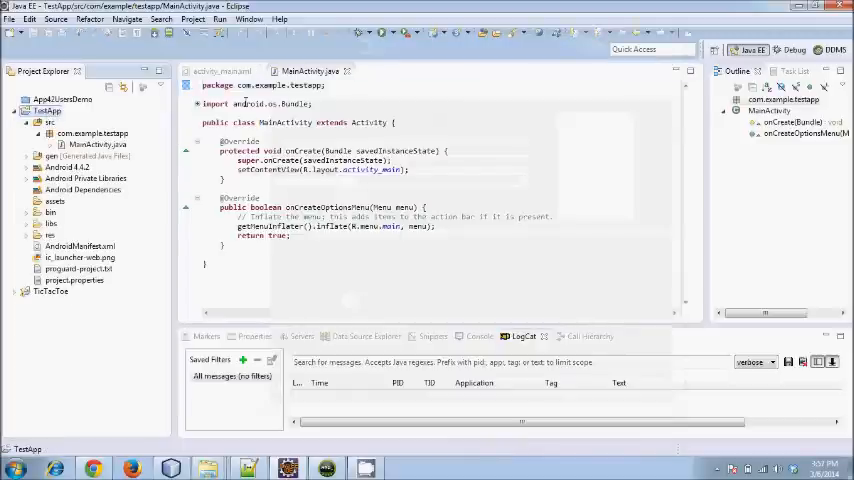
pyautogui.click(39, 122)
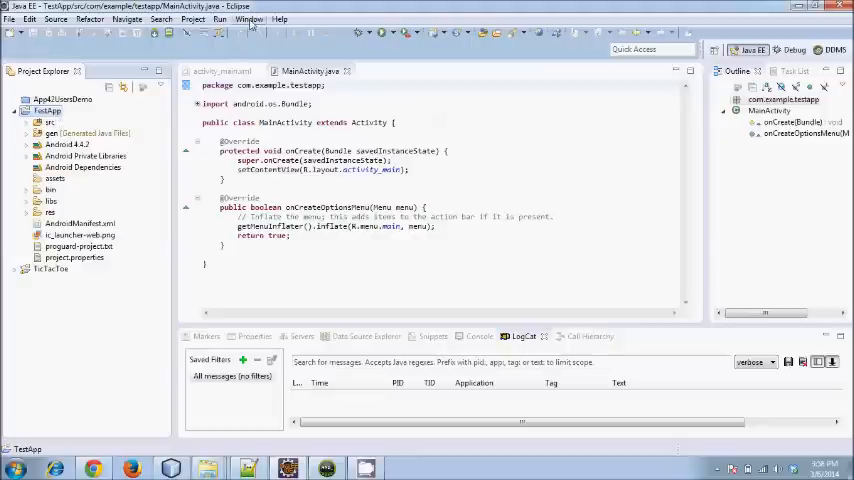
pyautogui.moveTo(242, 48)
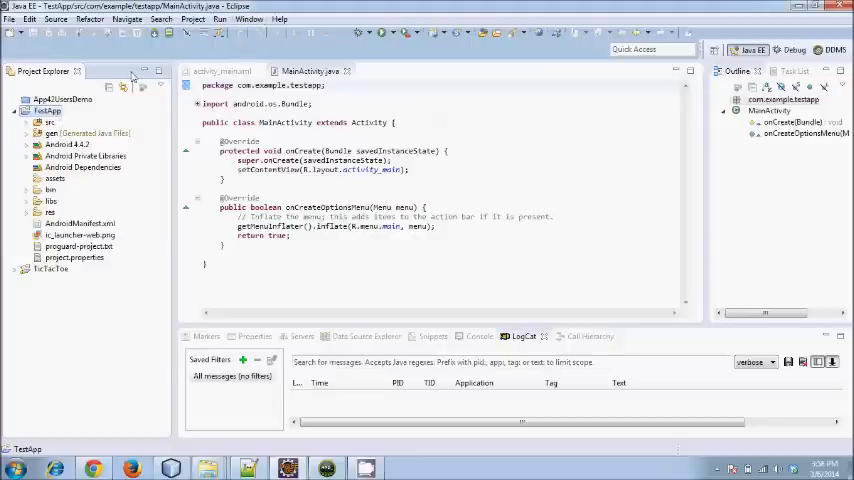
# Create an htc virtual device with the 3.4-inch WQVGA profile targeting Android 2.3.3.
pyautogui.click(249, 18)
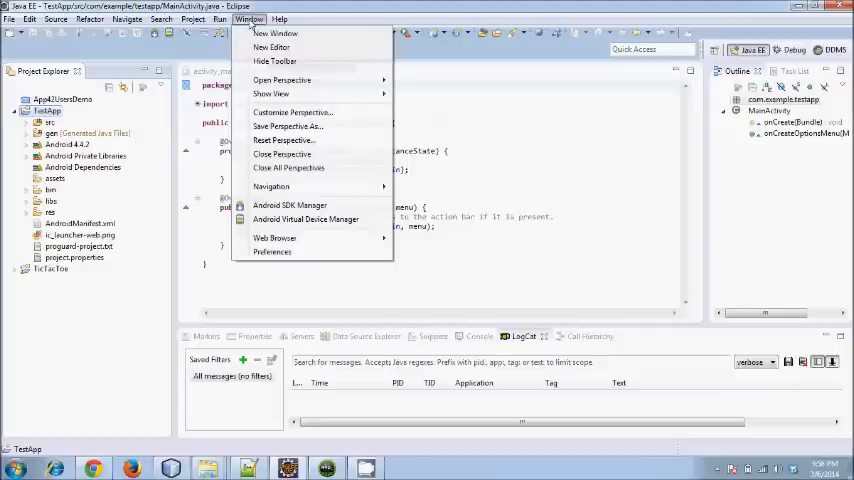
pyautogui.moveTo(318, 235)
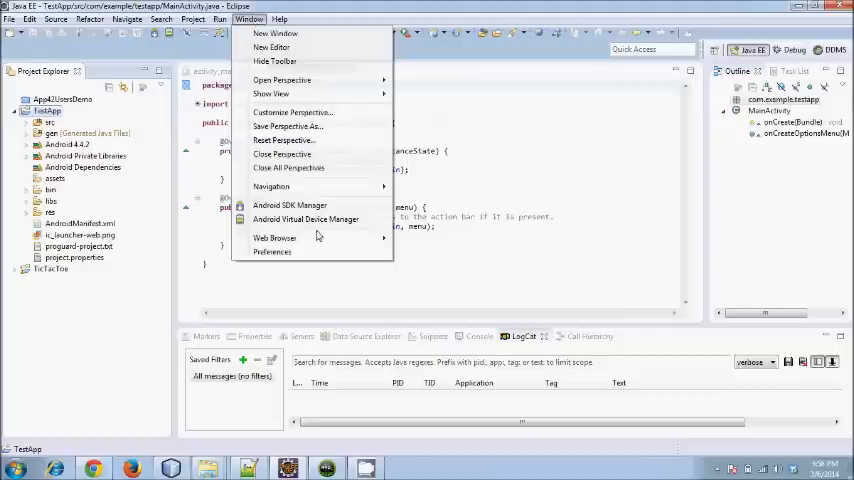
pyautogui.click(306, 219)
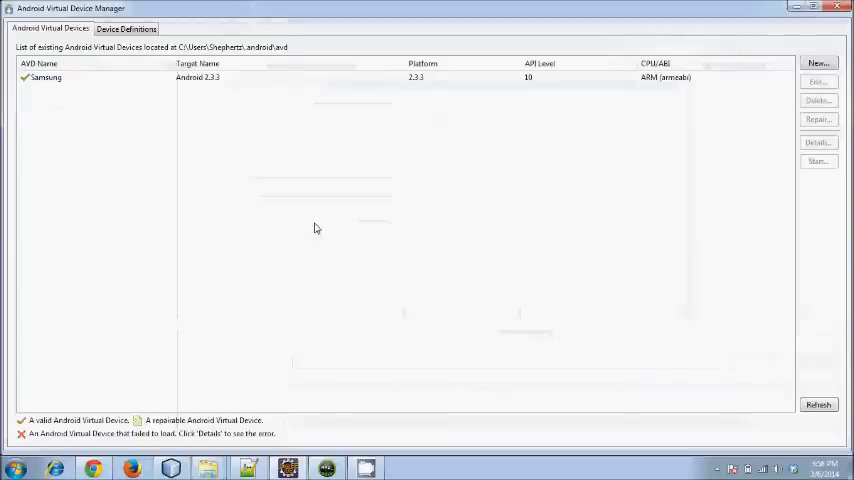
pyautogui.click(818, 63)
pyautogui.write('htc')
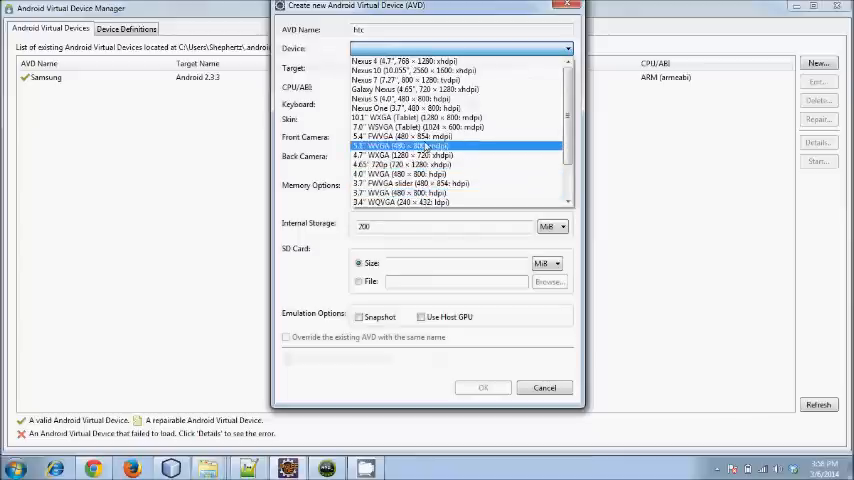
pyautogui.click(405, 201)
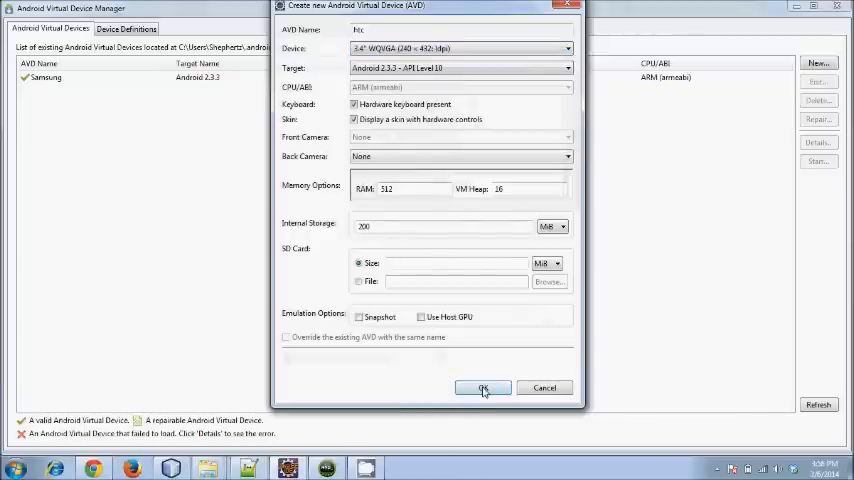
pyautogui.click(483, 388)
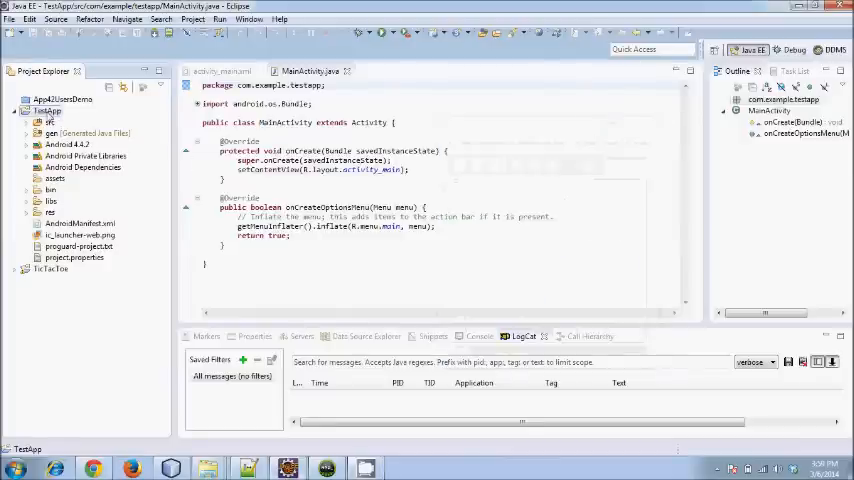
# Run TestApp as an Android Application so Hello world! appears in the emulator.
pyautogui.rightClick(46, 110)
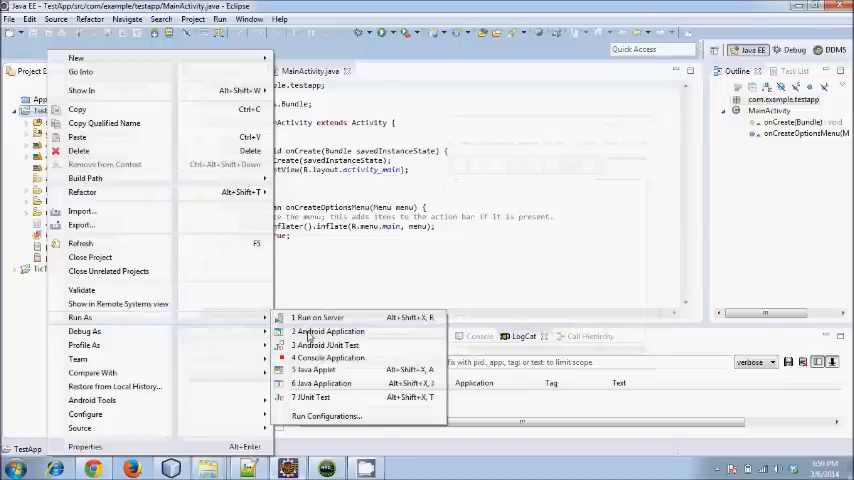
pyautogui.click(328, 331)
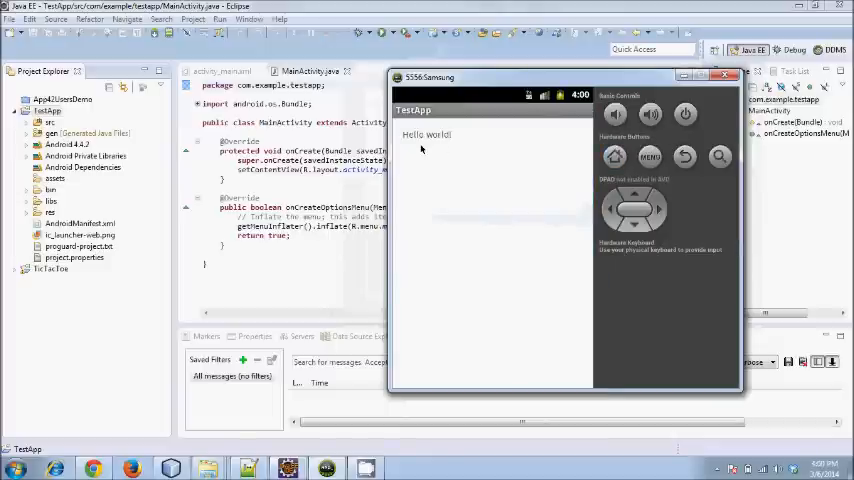
pyautogui.click(685, 156)
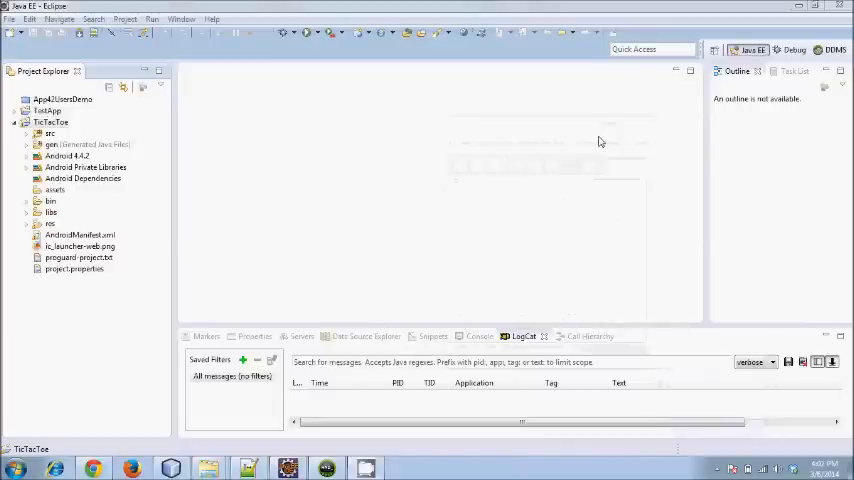
pyautogui.moveTo(199, 245)
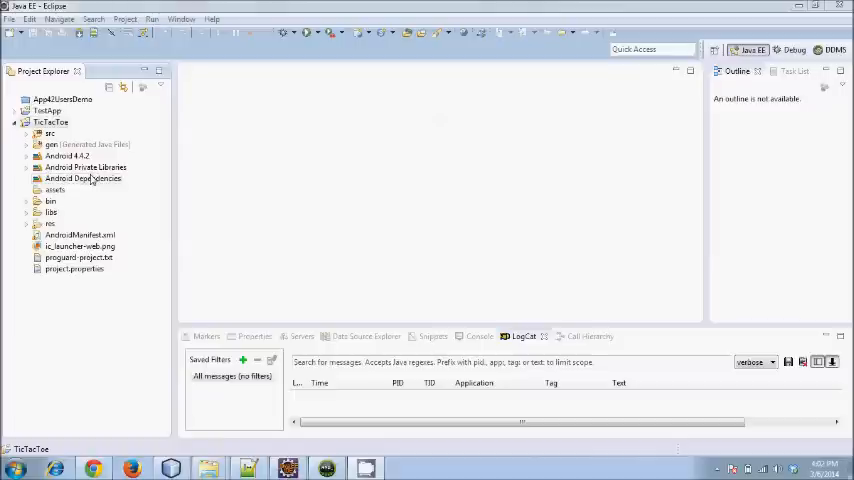
pyautogui.click(50, 133)
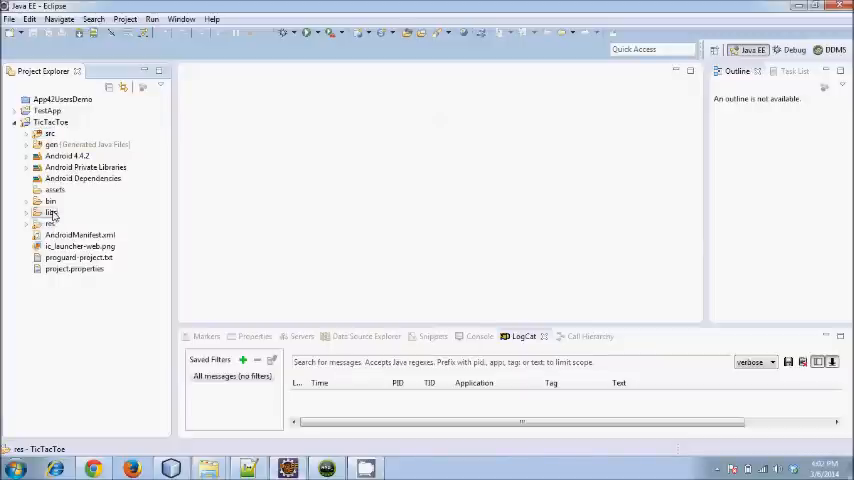
pyautogui.click(50, 212)
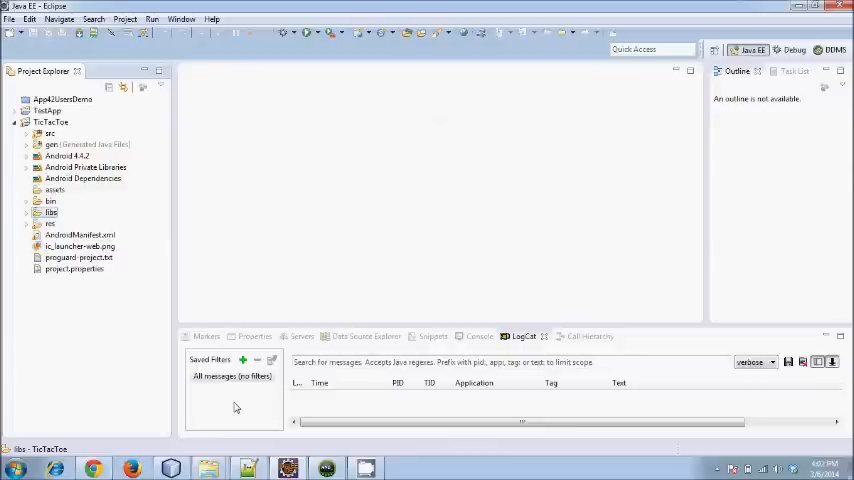
pyautogui.moveTo(155, 446)
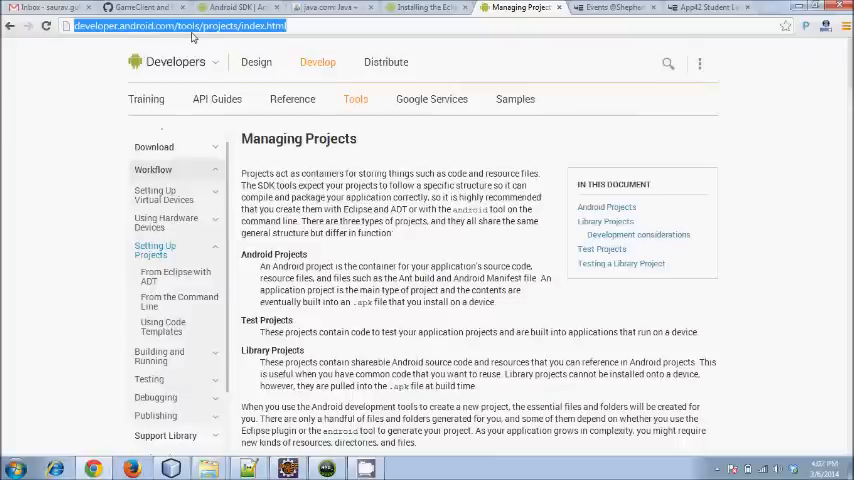
pyautogui.moveTo(383, 177)
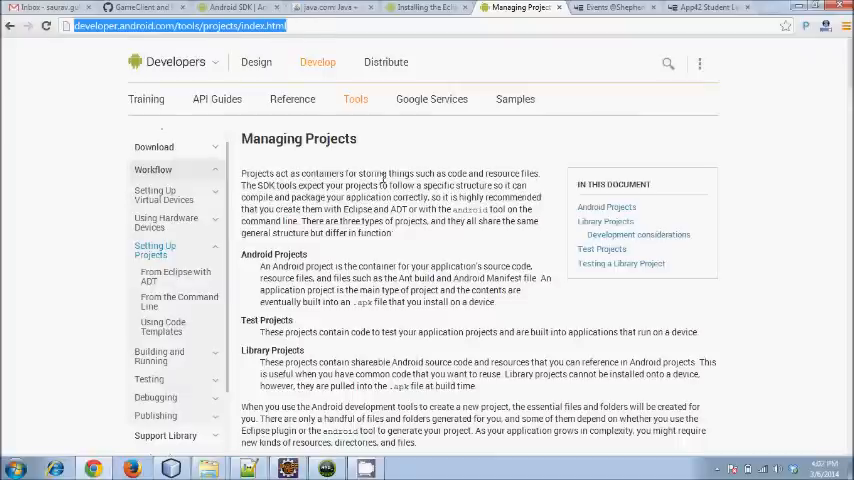
# Scroll through the Managing Projects folder descriptions, then return to Eclipse.
pyautogui.scroll(-3)
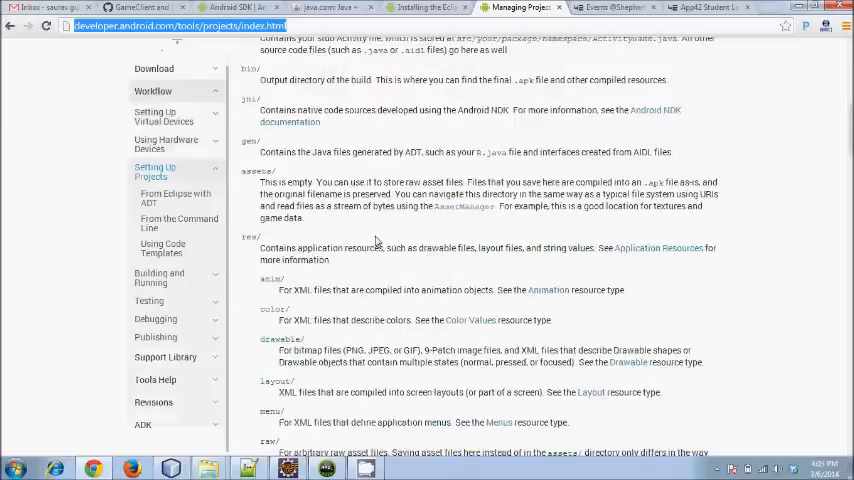
pyautogui.scroll(-3)
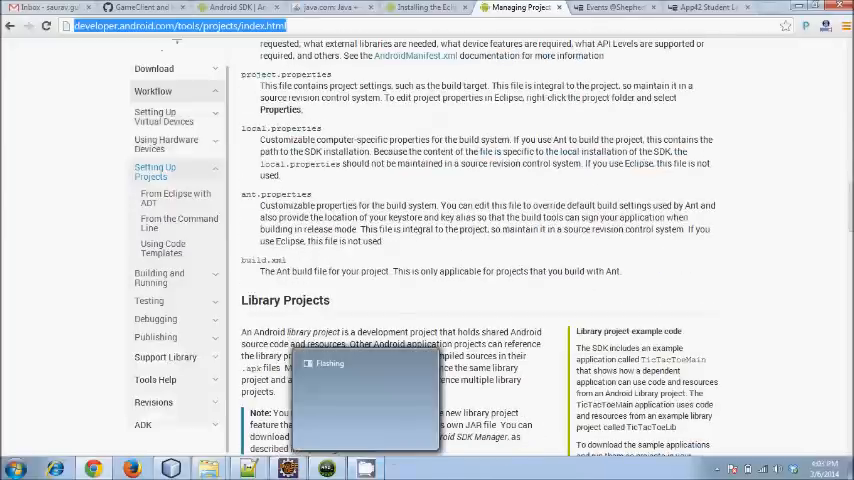
pyautogui.click(287, 468)
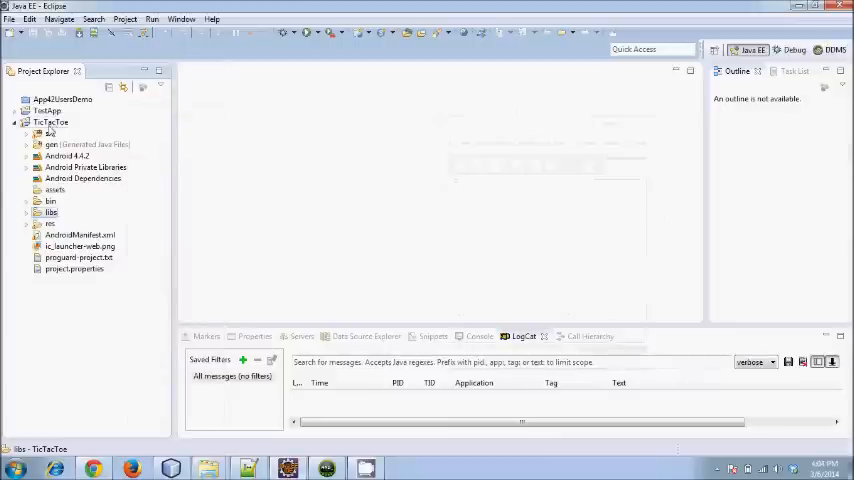
# Expand src to show GameActivity and LeaderBoardActivity, then open AndroidManifest.xml.
pyautogui.click(26, 133)
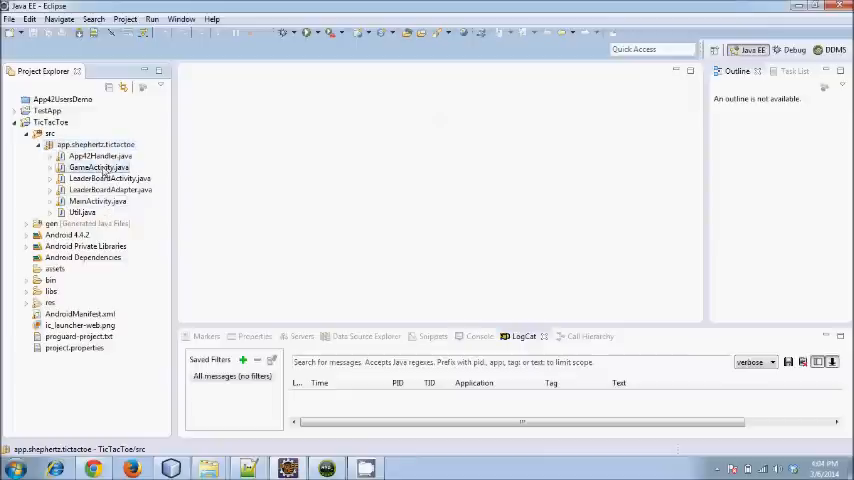
pyautogui.click(98, 167)
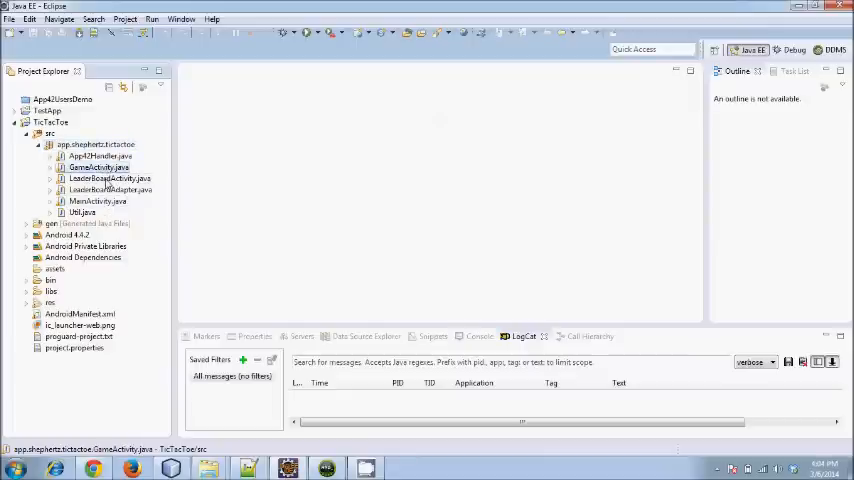
pyautogui.click(110, 178)
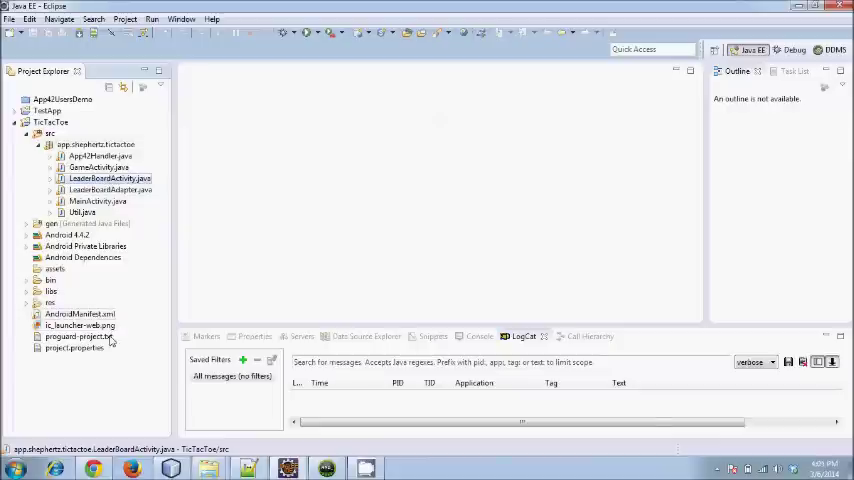
pyautogui.moveTo(386, 474)
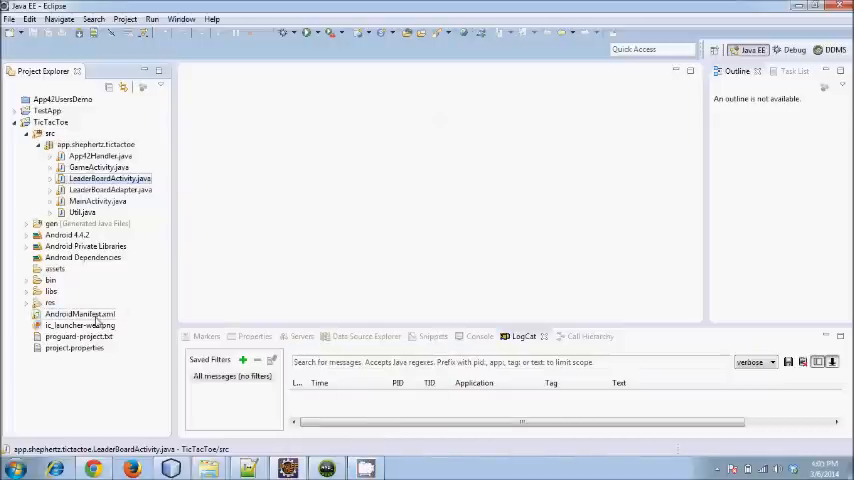
pyautogui.doubleClick(79, 313)
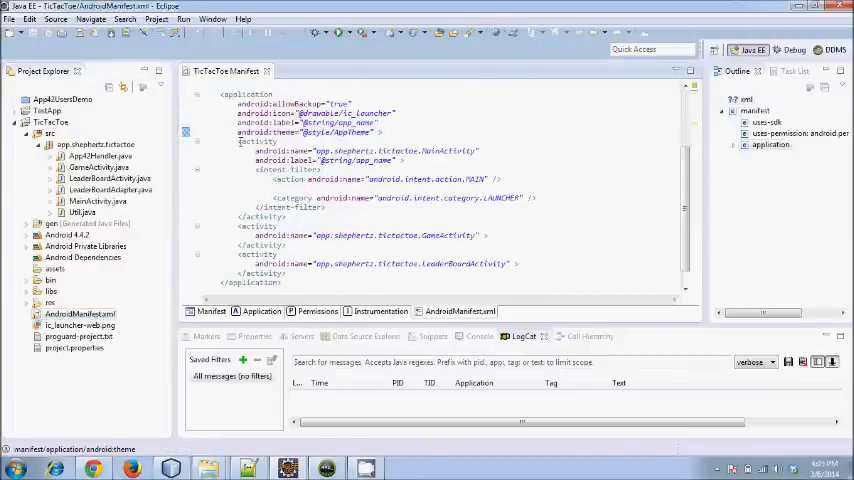
# Highlight the three activity declarations and the LeaderBoardActivity and GameActivity names in the manifest.
pyautogui.moveTo(240, 140); pyautogui.dragTo(290, 273)
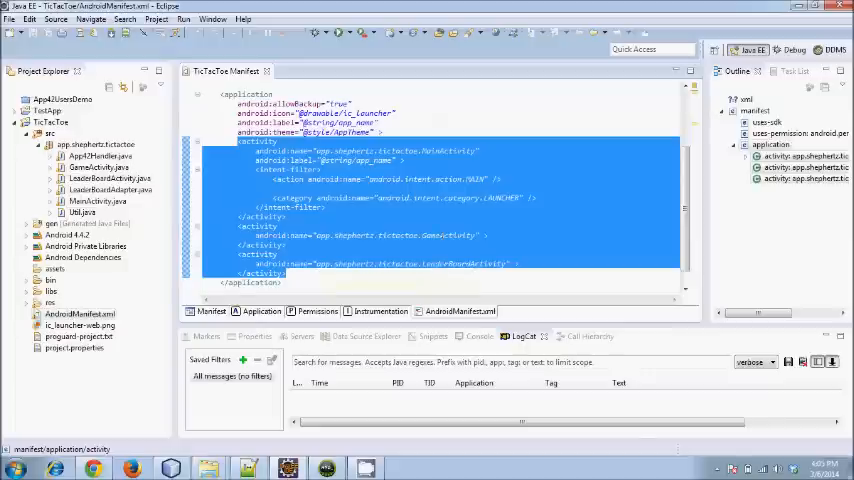
pyautogui.click(466, 263)
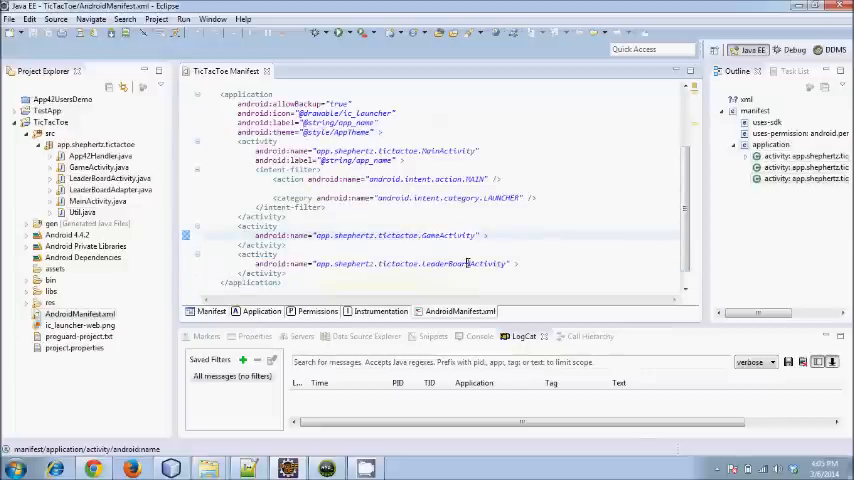
pyautogui.doubleClick(448, 150)
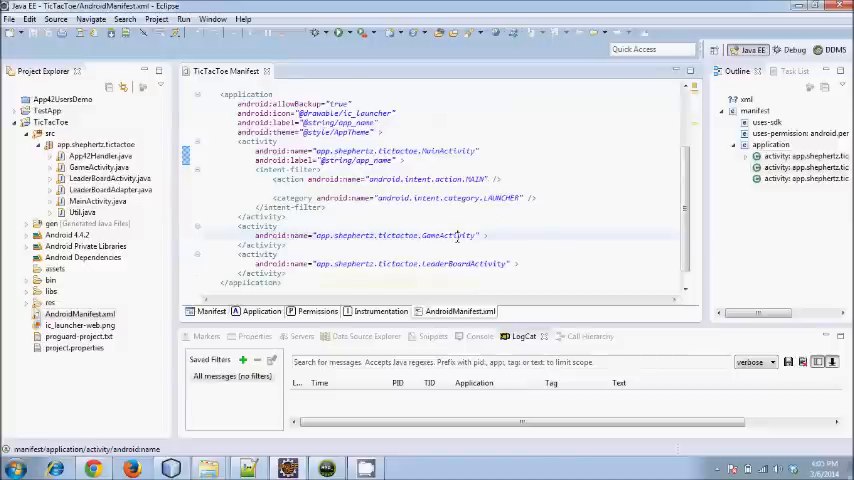
pyautogui.doubleClick(465, 263)
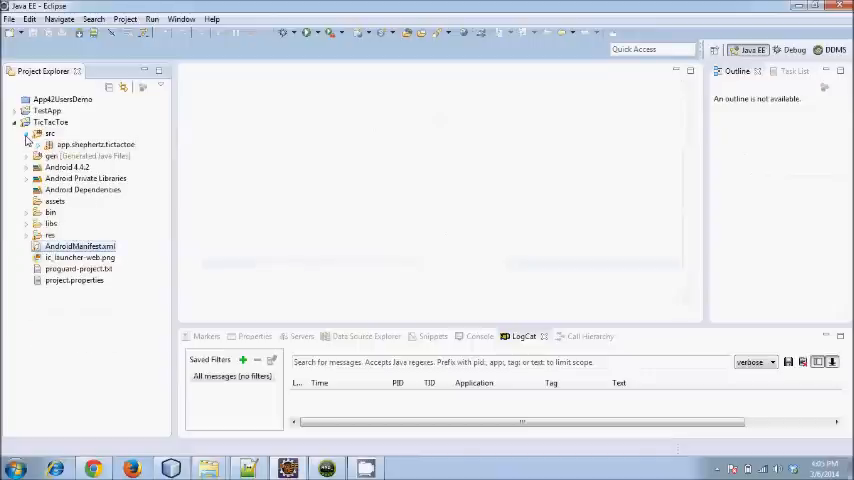
# Open MainActivity.java from src > app.shephertz.tictactoe in Project Explorer.
pyautogui.click(26, 133)
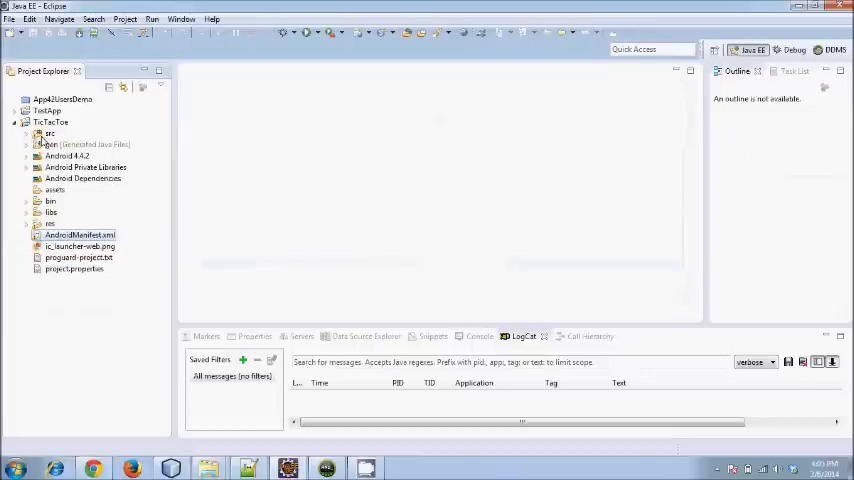
pyautogui.moveTo(45, 143)
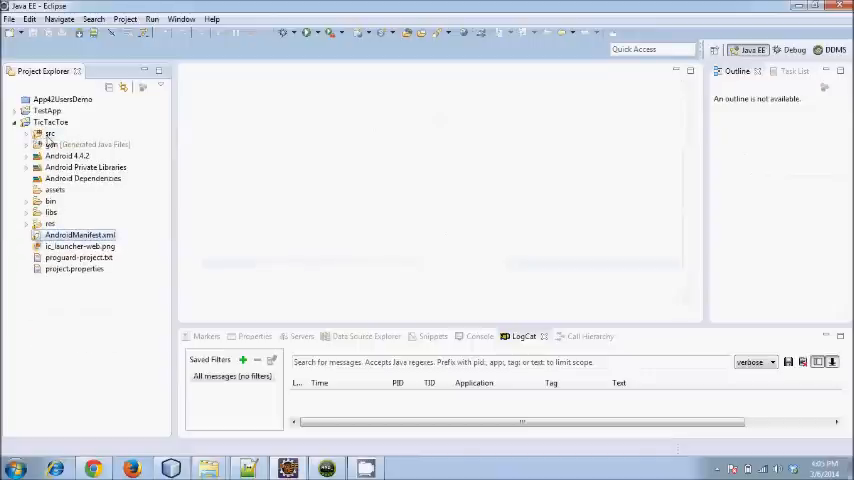
pyautogui.click(50, 133)
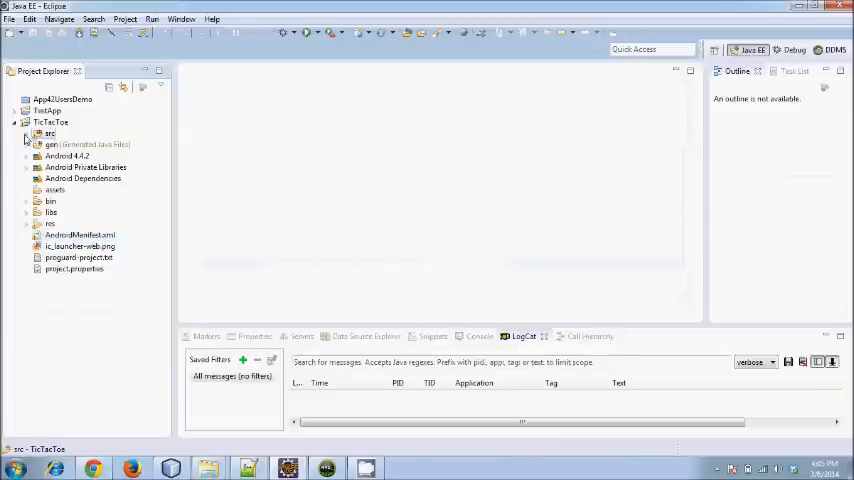
pyautogui.click(26, 134)
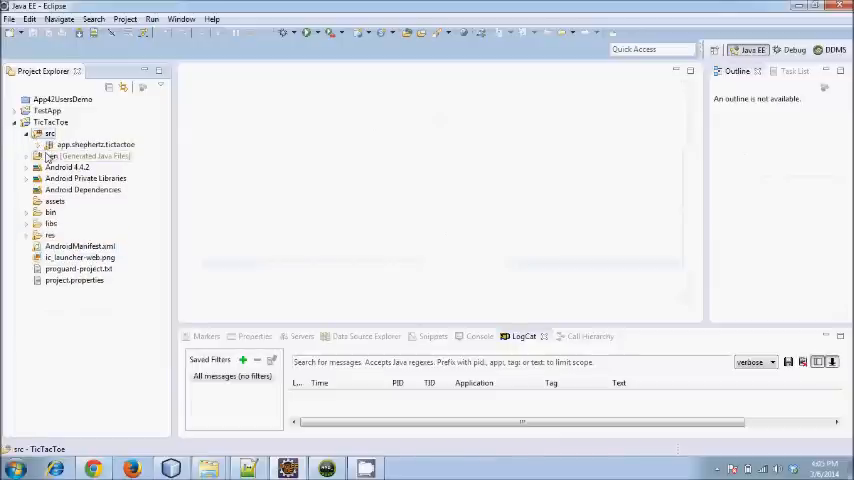
pyautogui.click(38, 144)
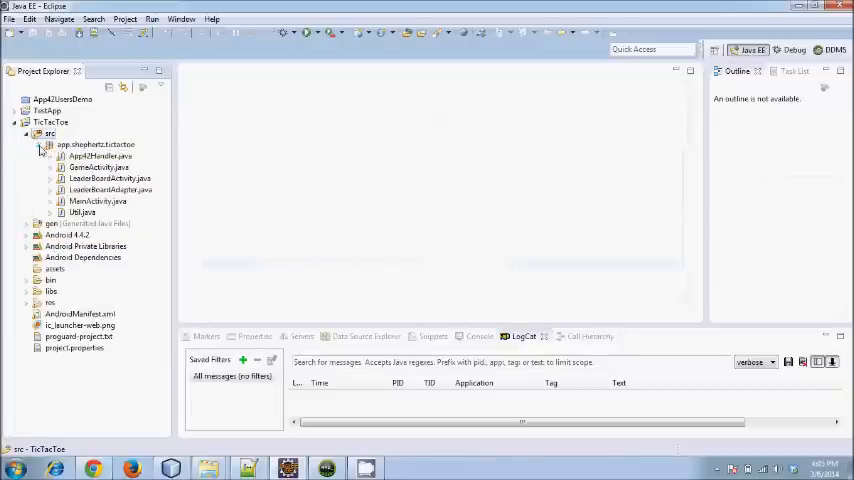
pyautogui.click(98, 201)
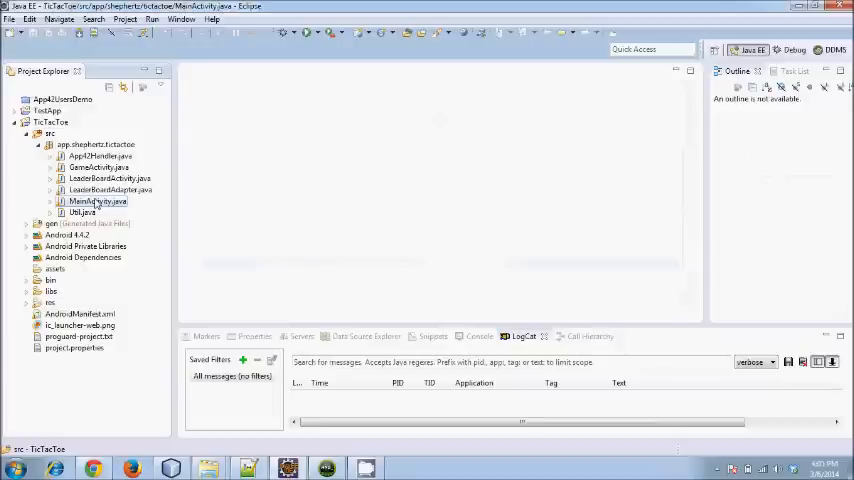
pyautogui.doubleClick(97, 201)
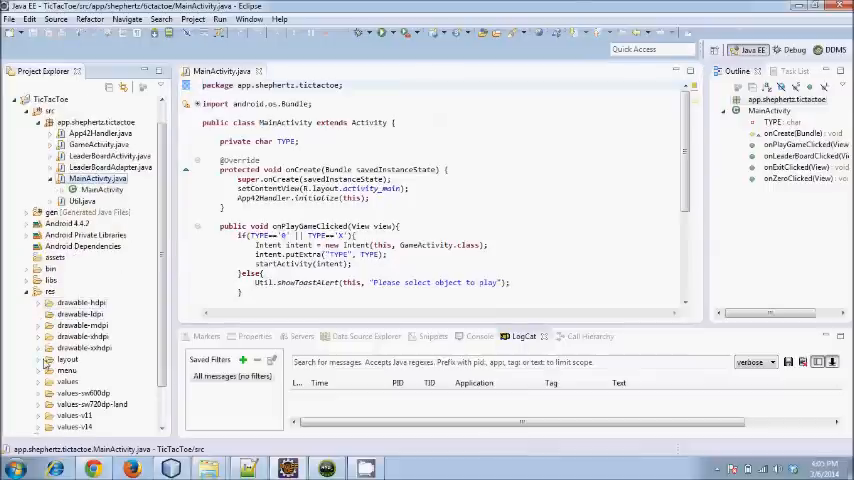
# Expand the res folder to reveal the app's layout XML files.
pyautogui.click(39, 358)
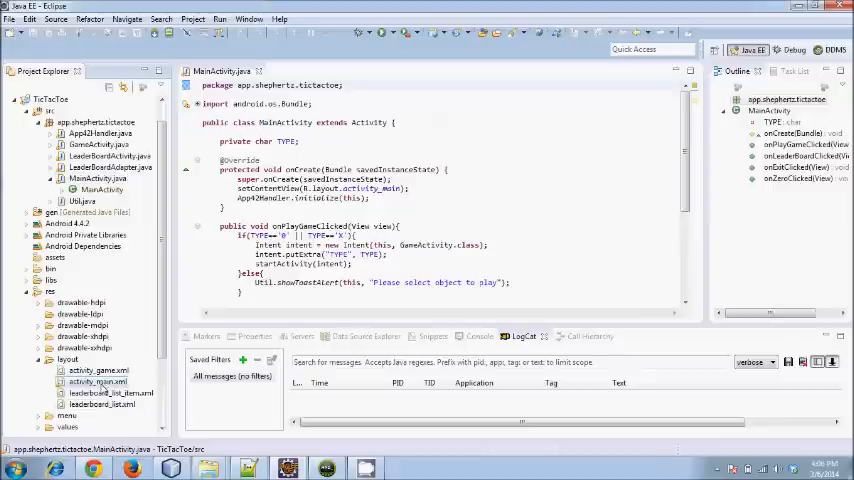
# Preview activity_main.xml with its Play Game button, then the leaderboard list layout and its scores ListView properties.
pyautogui.doubleClick(97, 381)
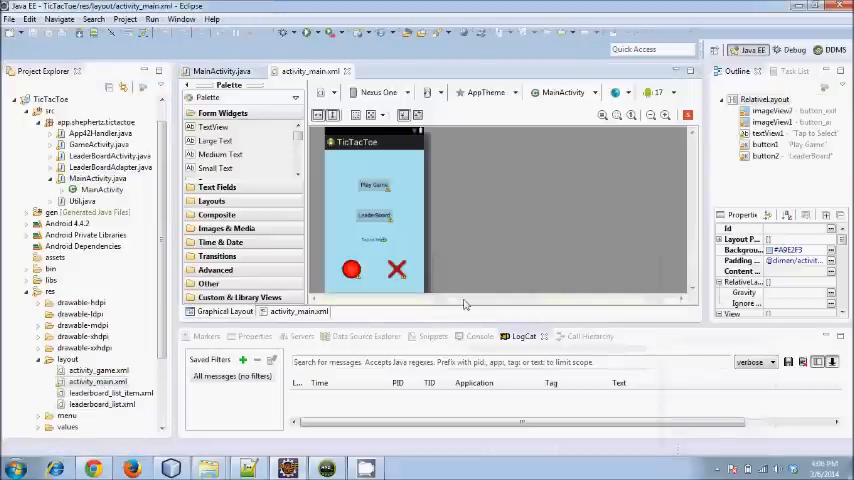
pyautogui.moveTo(501, 255)
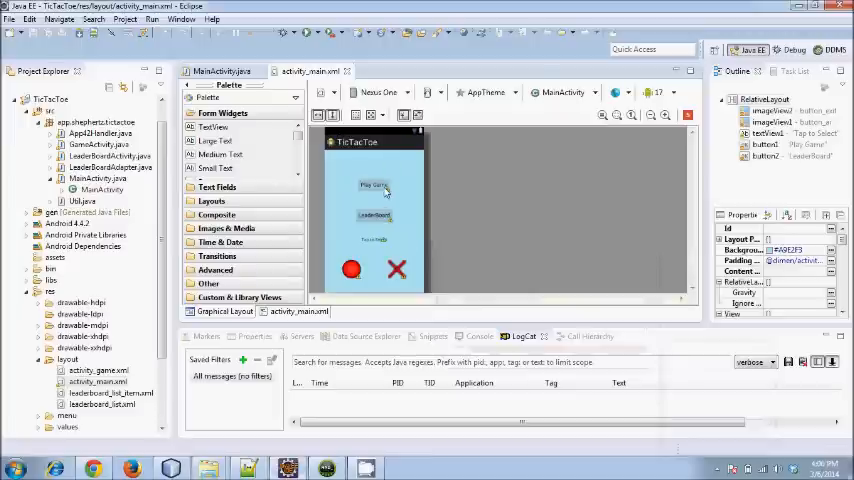
pyautogui.click(374, 215)
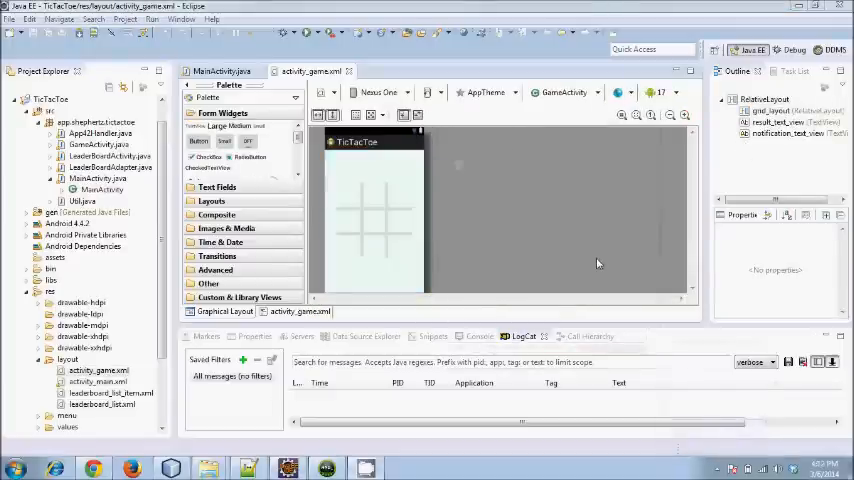
pyautogui.moveTo(433, 305)
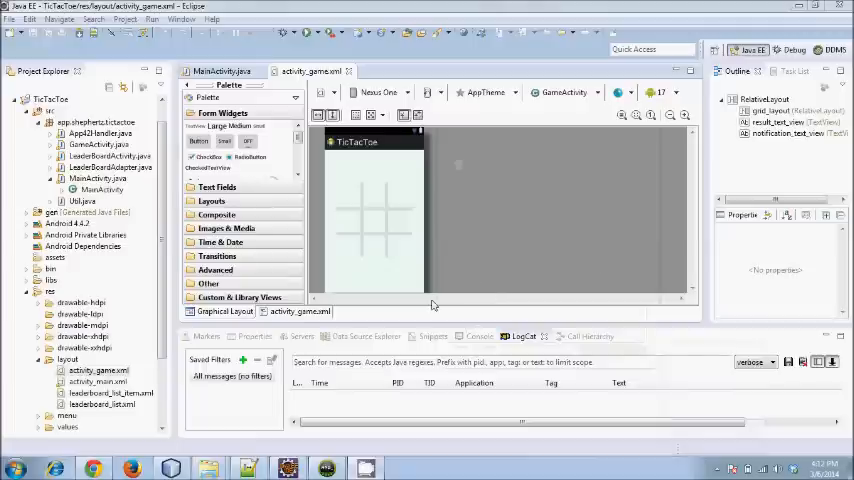
pyautogui.moveTo(391, 231)
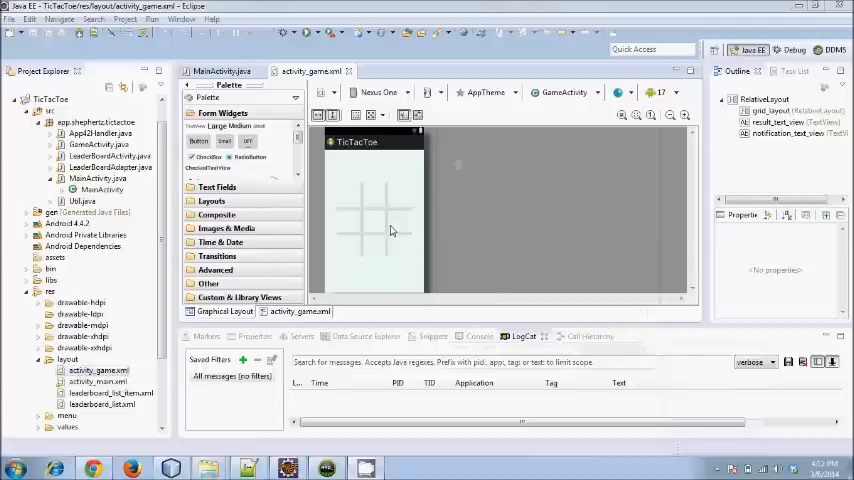
pyautogui.moveTo(380, 213)
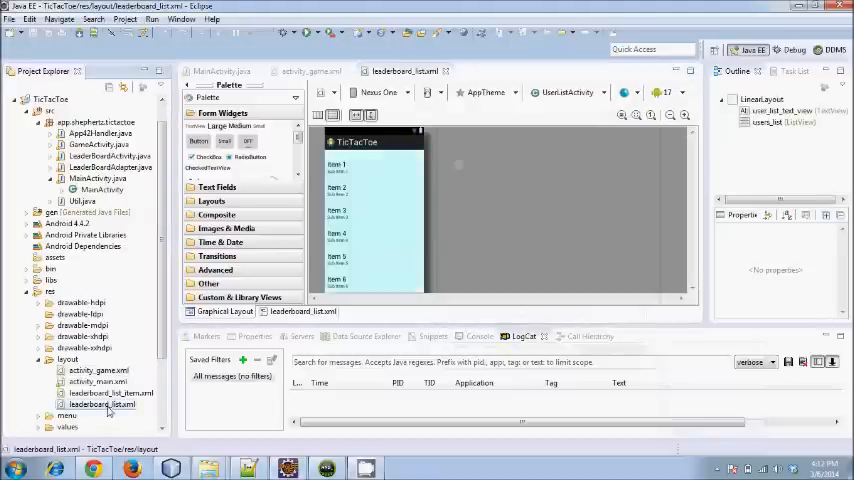
pyautogui.click(375, 215)
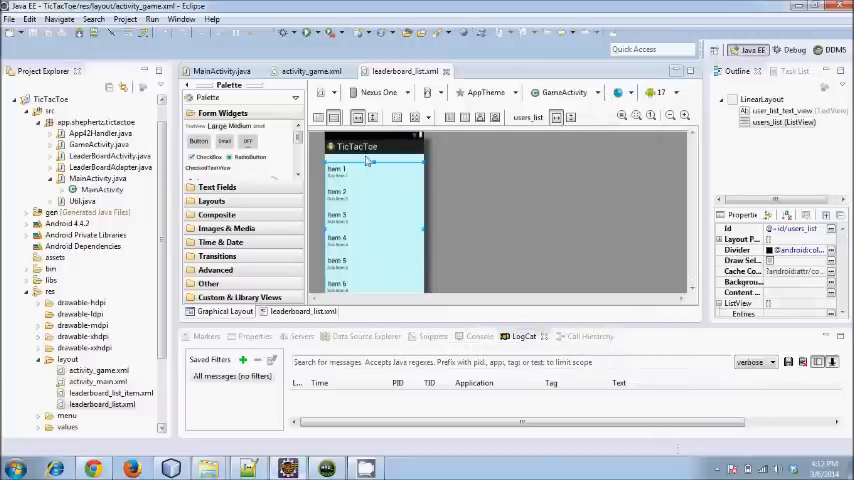
pyautogui.click(221, 71)
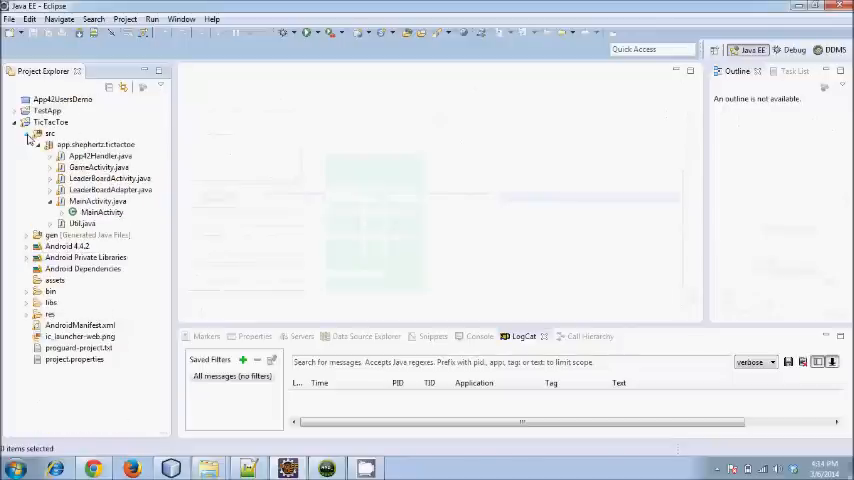
# Run the TicTacToe project as an Android Application on the Samsung emulator.
pyautogui.click(28, 133)
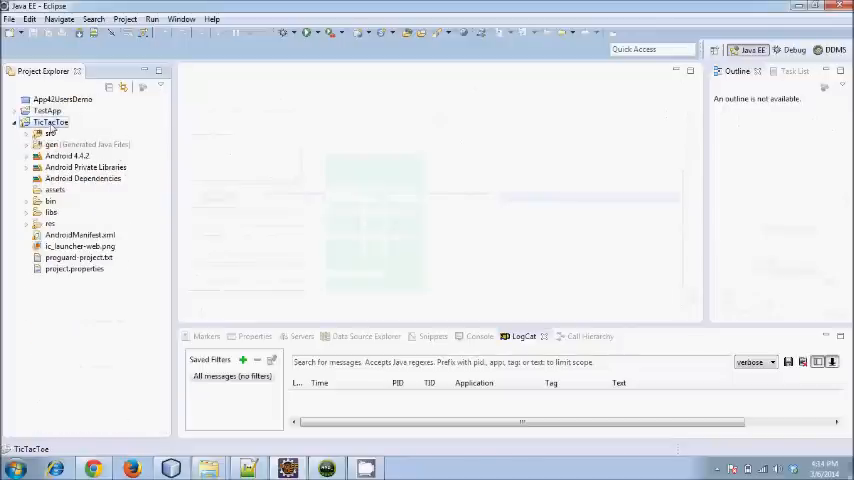
pyautogui.rightClick(51, 122)
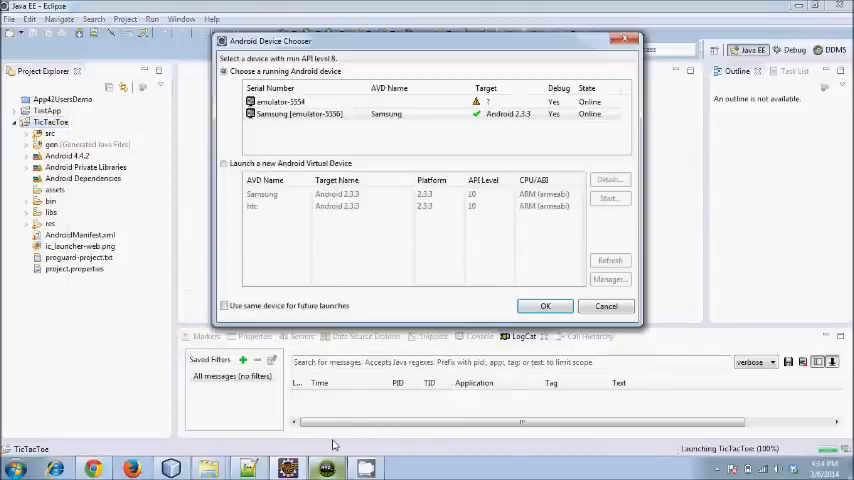
pyautogui.click(545, 306)
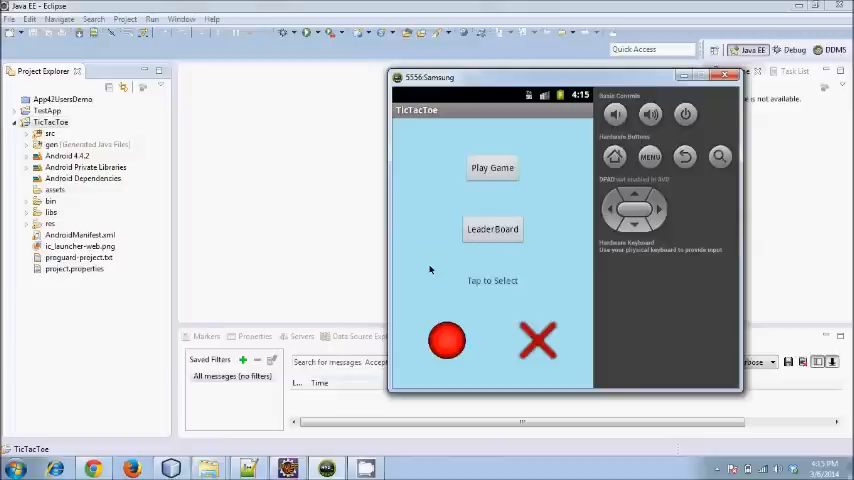
pyautogui.moveTo(492, 168)
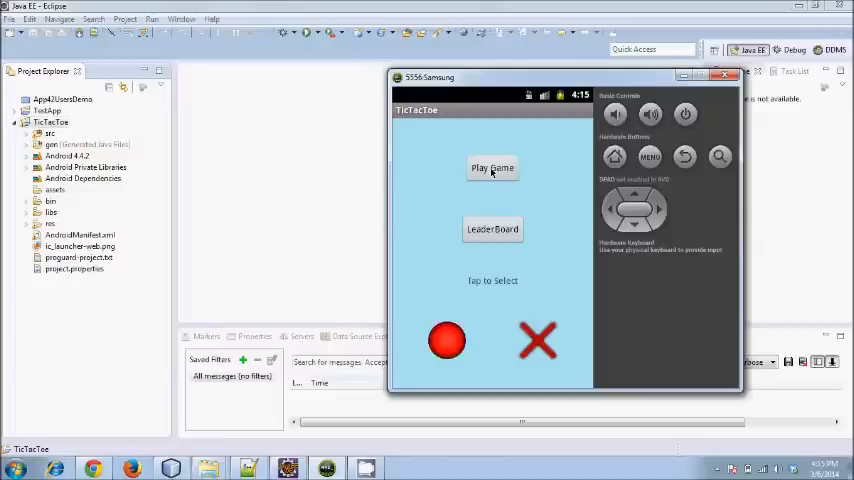
# Tap Play Game on the TicTacToe start screen in the emulator without a symbol chosen.
pyautogui.click(492, 167)
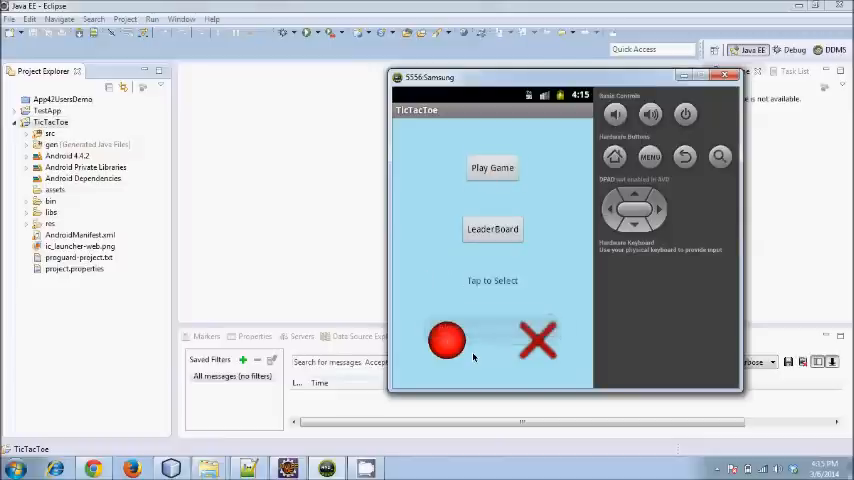
pyautogui.moveTo(427, 247)
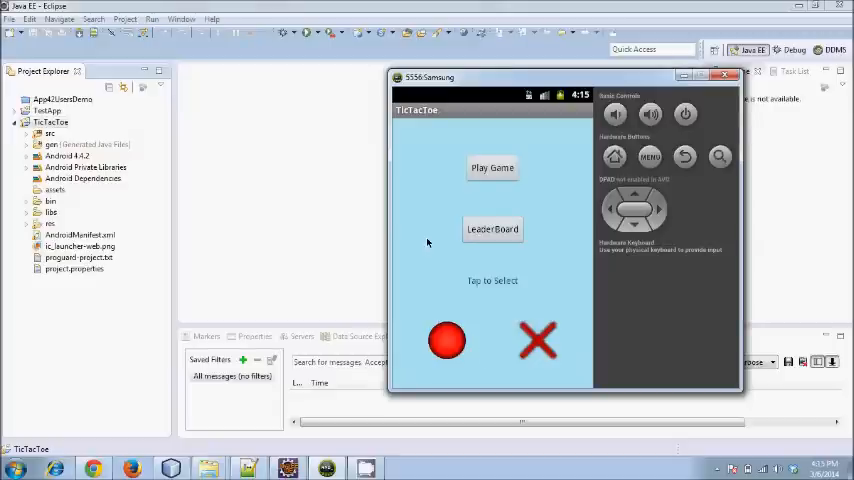
pyautogui.moveTo(282, 221)
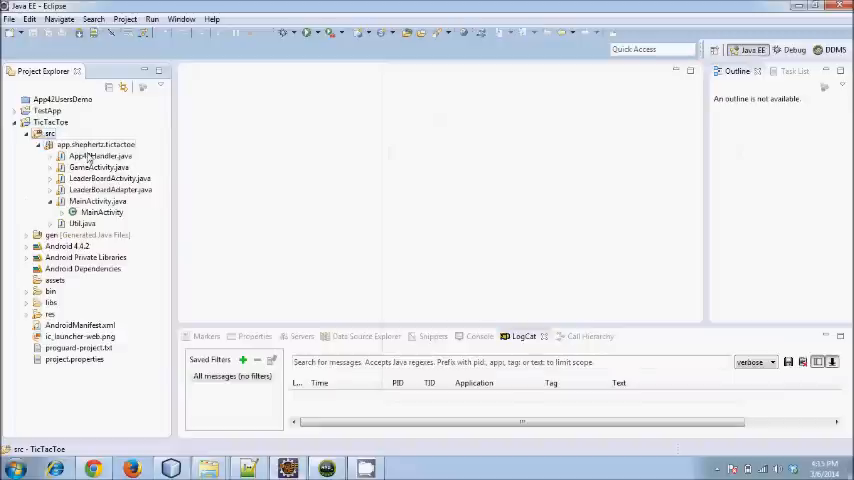
# Review onPlayGameClicked in MainActivity.java, showing the Util.showToastAlert warning when no symbol is selected.
pyautogui.doubleClick(98, 201)
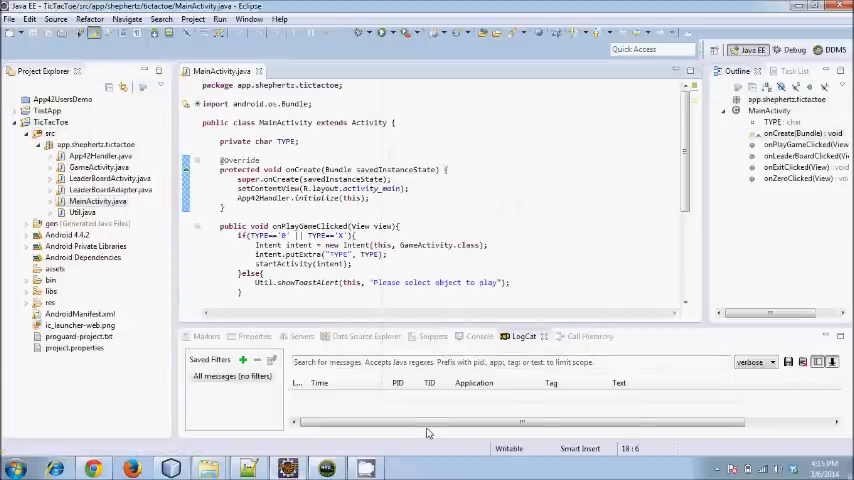
pyautogui.moveTo(363, 270)
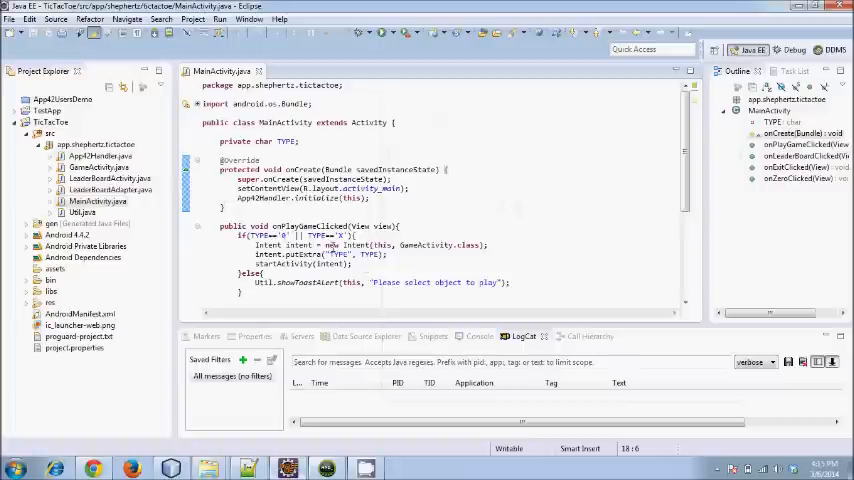
pyautogui.doubleClick(308, 226)
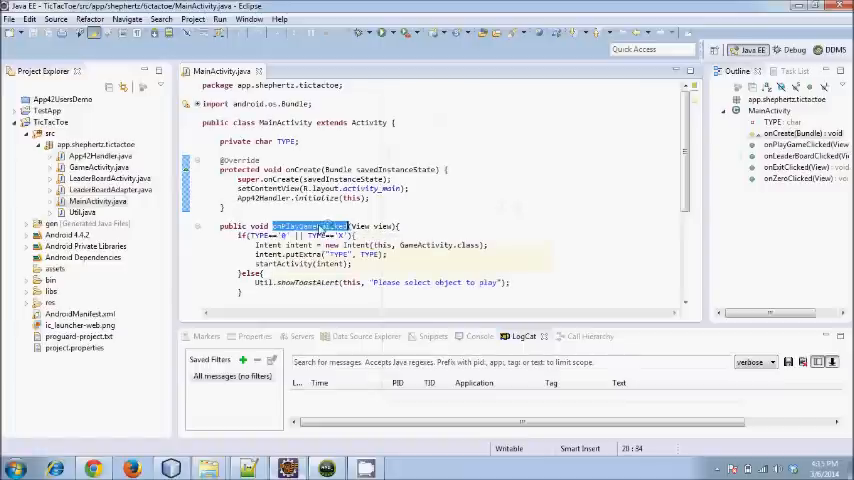
pyautogui.scroll(-3)
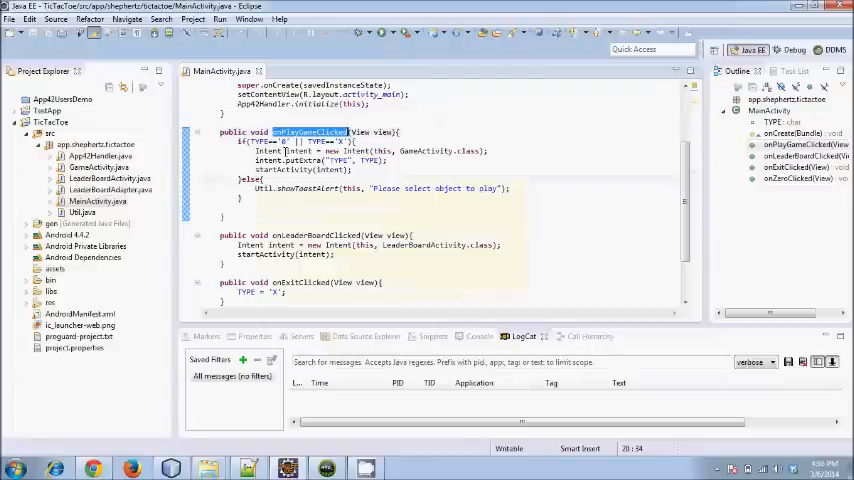
pyautogui.moveTo(290, 188)
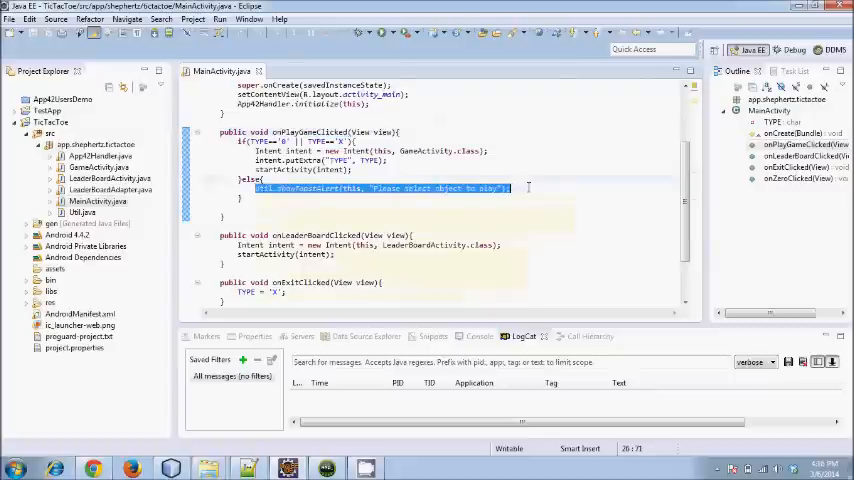
pyautogui.moveTo(368, 206)
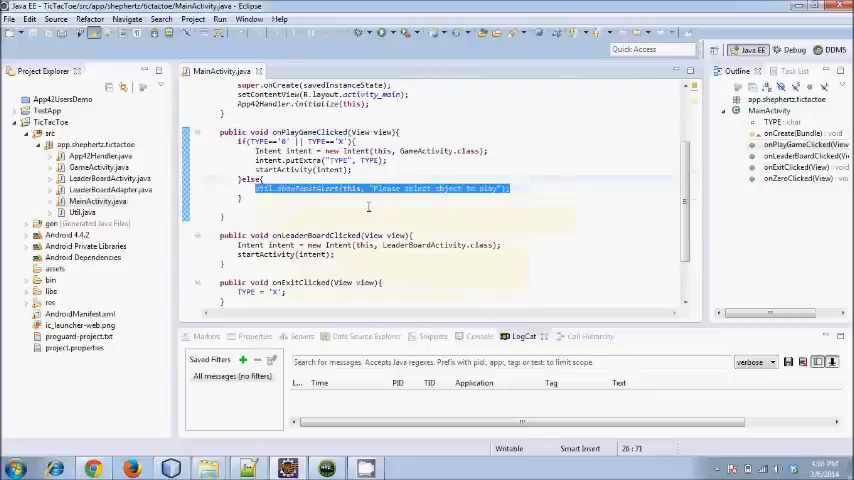
pyautogui.click(341, 201)
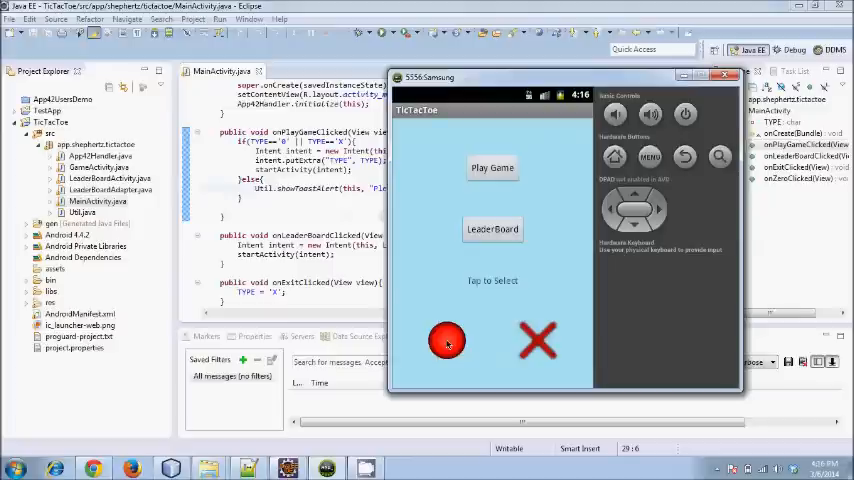
# Play as the red circle, placing circles top-left, top-middle and below, then dismiss the 'Oops, You Loose' dialog.
pyautogui.click(492, 167)
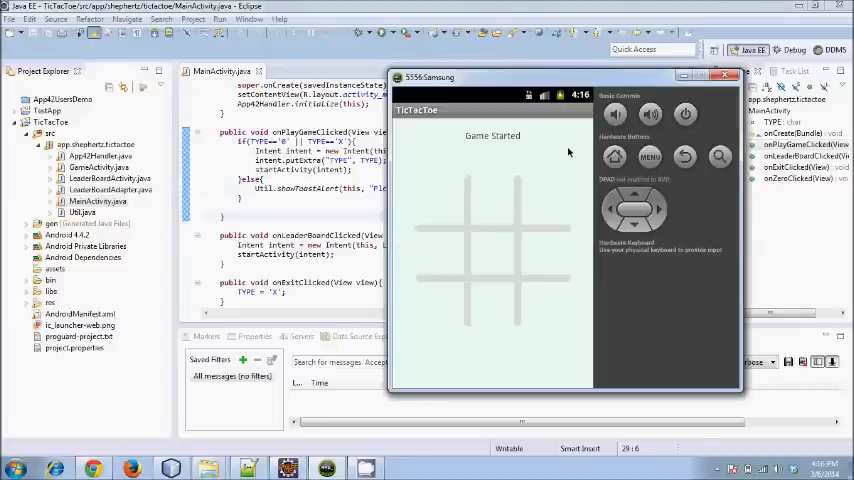
pyautogui.moveTo(453, 203)
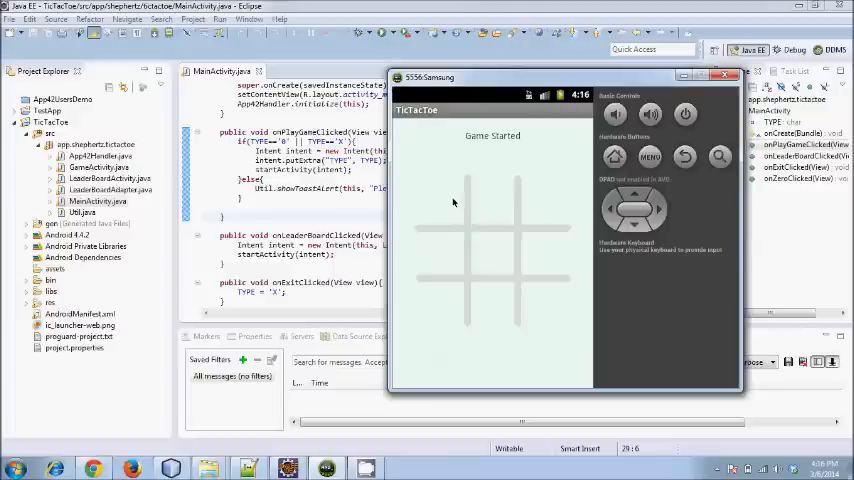
pyautogui.click(440, 199)
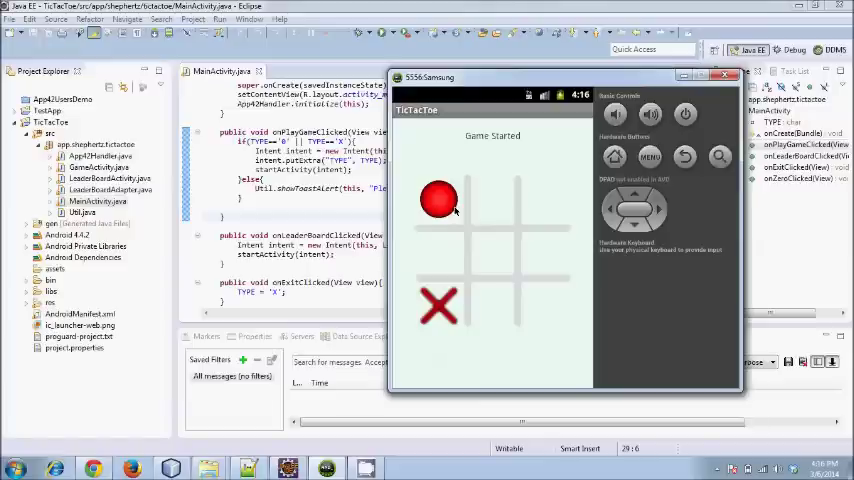
pyautogui.moveTo(500, 254)
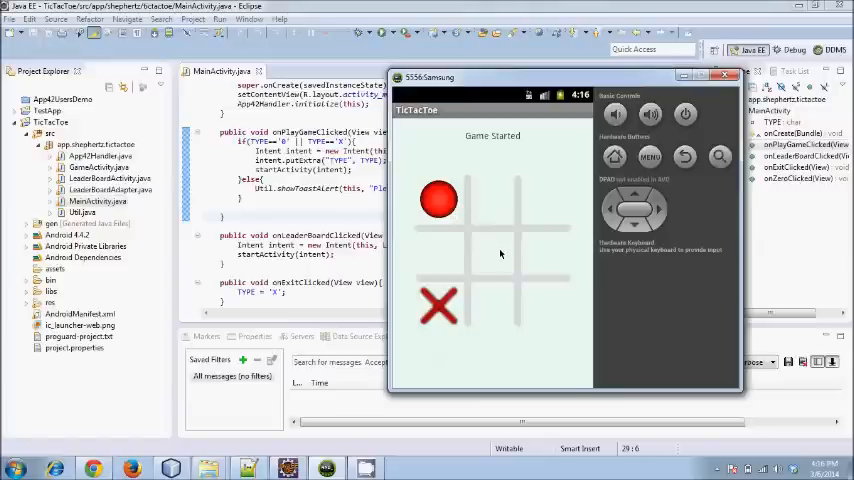
pyautogui.click(492, 200)
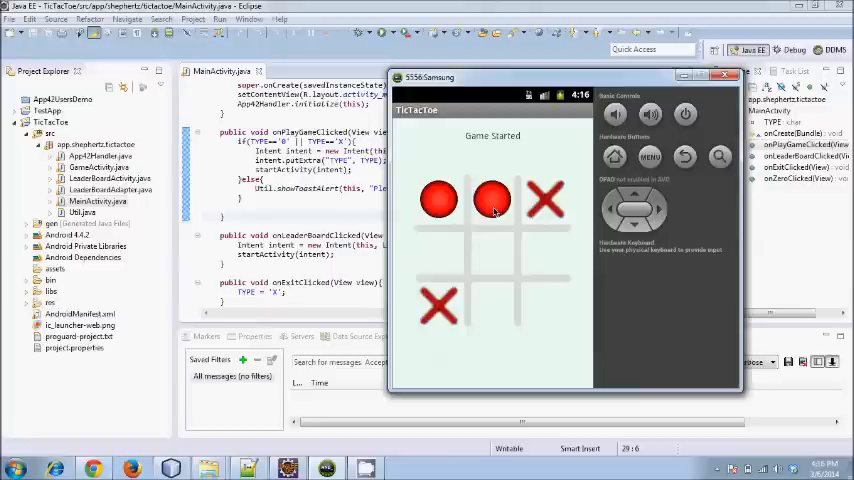
pyautogui.moveTo(493, 260)
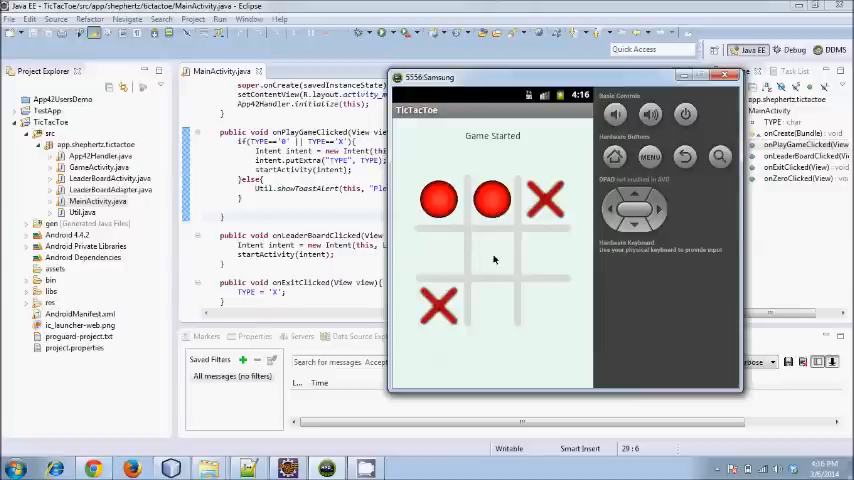
pyautogui.click(491, 253)
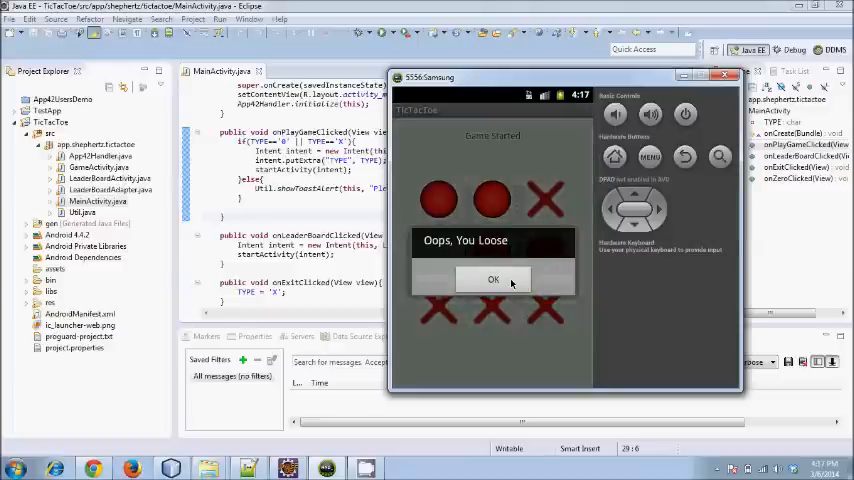
pyautogui.click(492, 279)
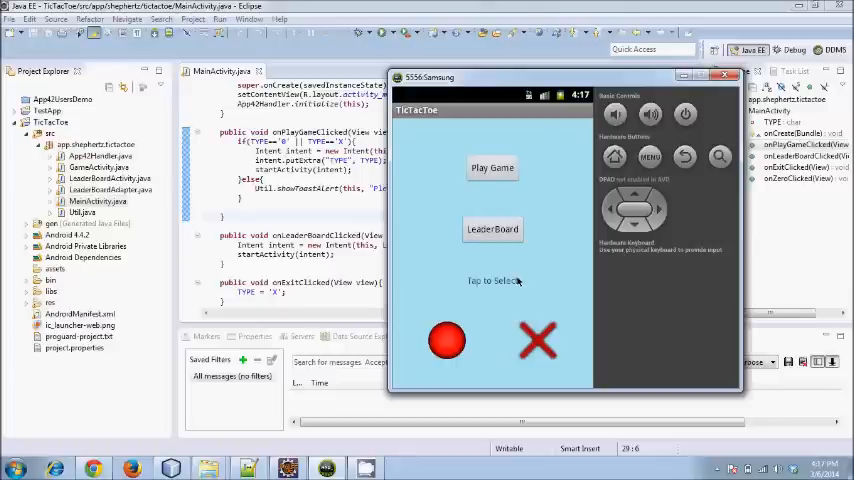
pyautogui.moveTo(507, 250)
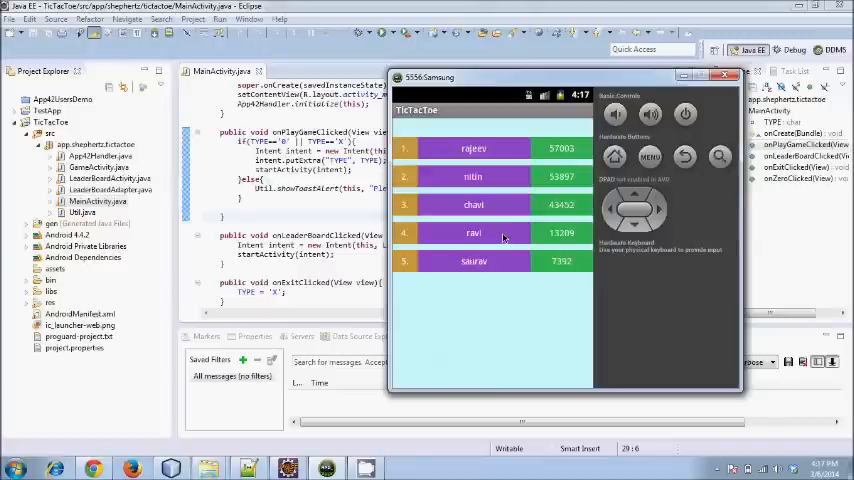
pyautogui.moveTo(505, 164)
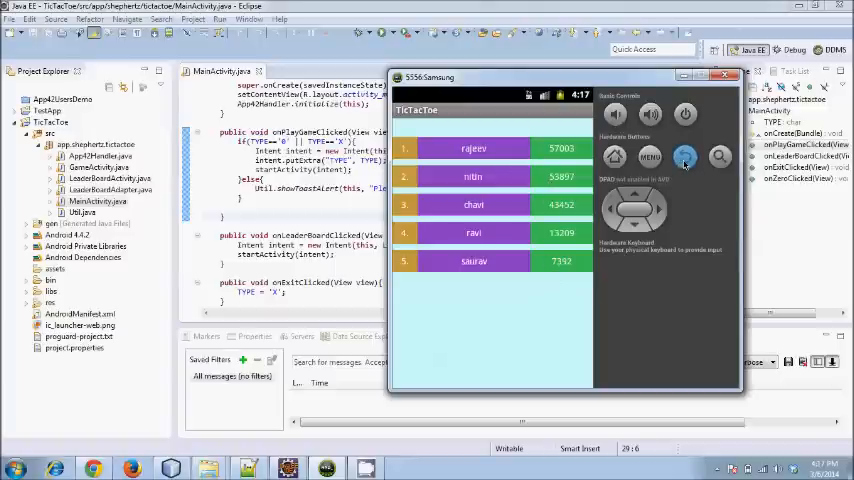
# Return from the five-player LeaderBoard screen to the TicTacToe main menu.
pyautogui.click(684, 155)
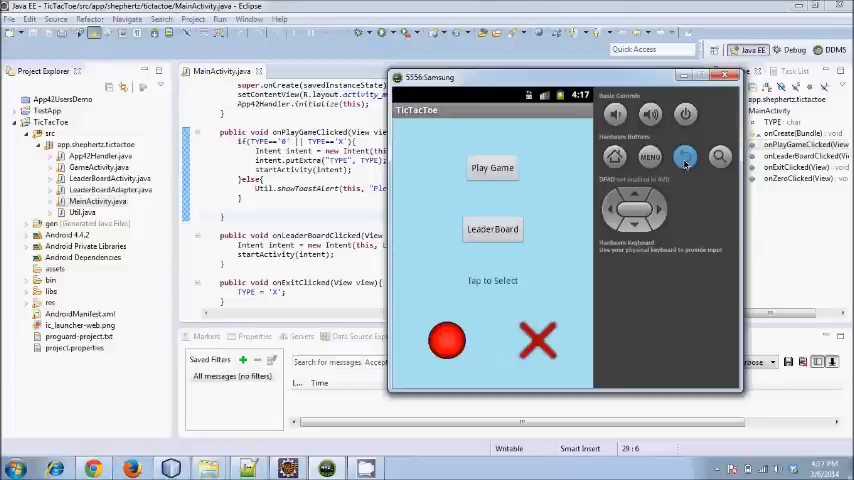
pyautogui.moveTo(567, 207)
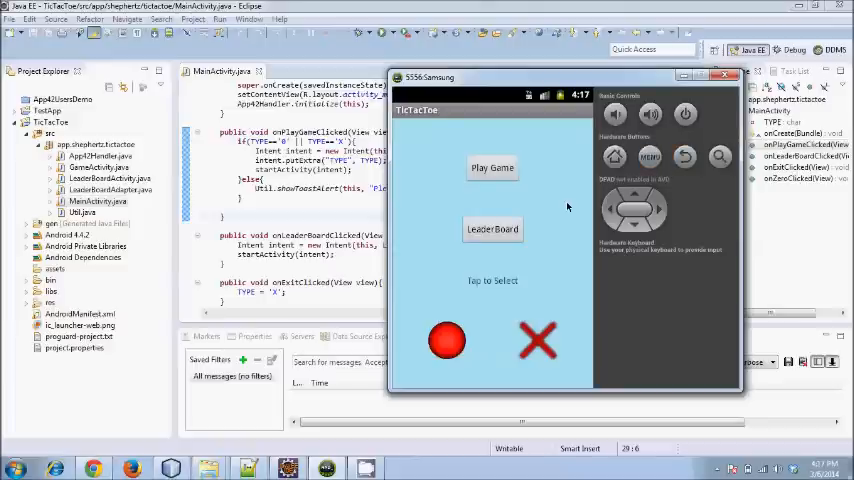
# Start a new game, place the winning piece and choose Submit Score.
pyautogui.click(492, 167)
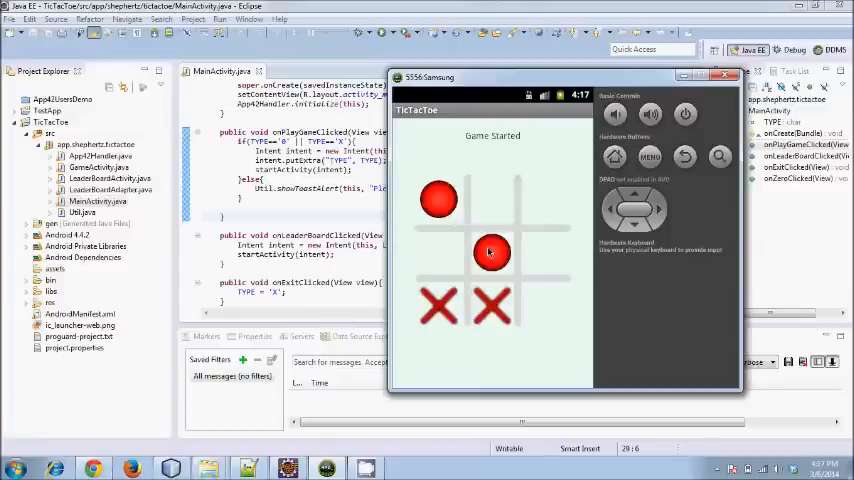
pyautogui.click(491, 252)
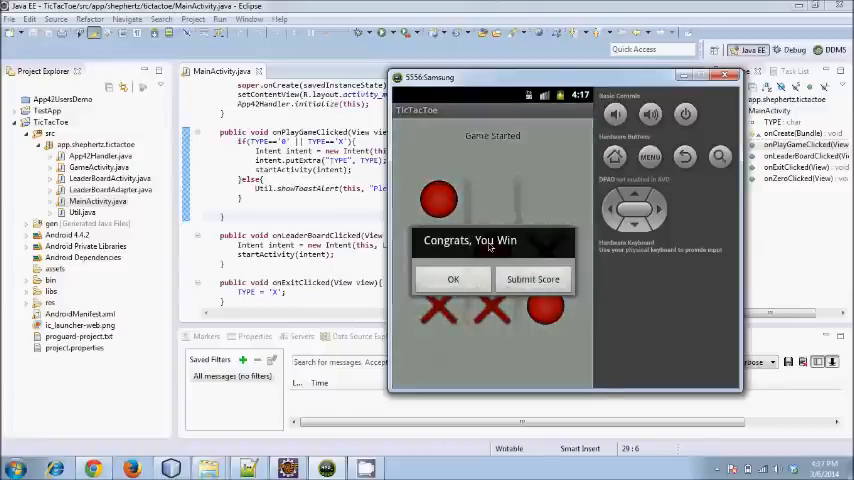
pyautogui.click(533, 278)
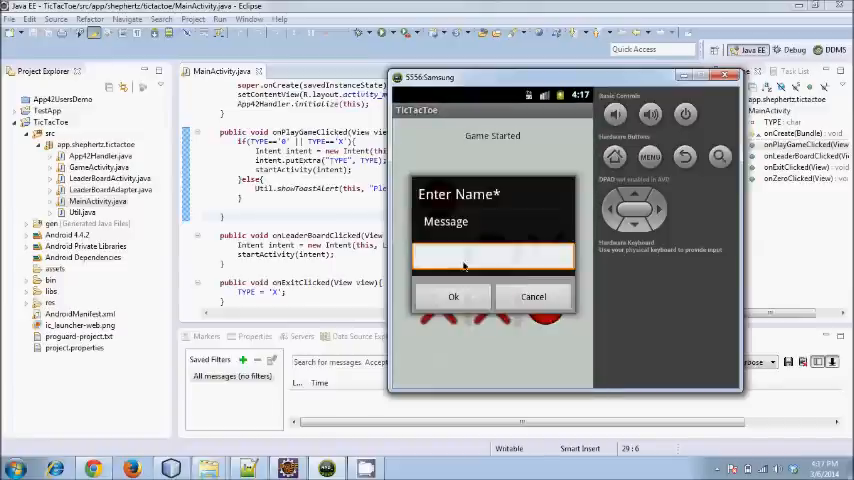
# Enter the player name 'aje' and submit the score to the leaderboard.
pyautogui.click(493, 258)
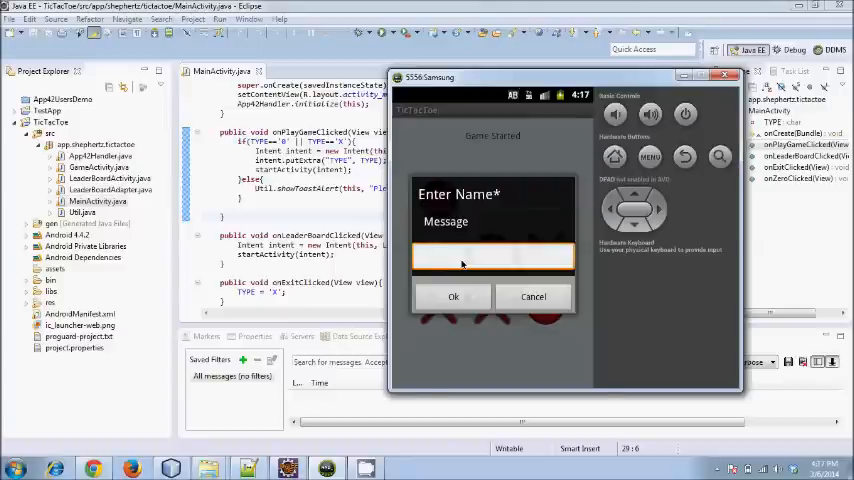
pyautogui.click(493, 258)
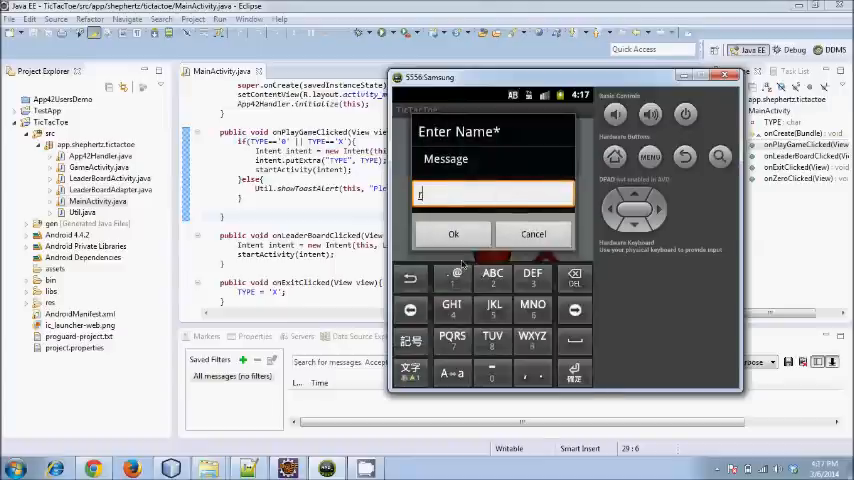
pyautogui.write('ajendra')
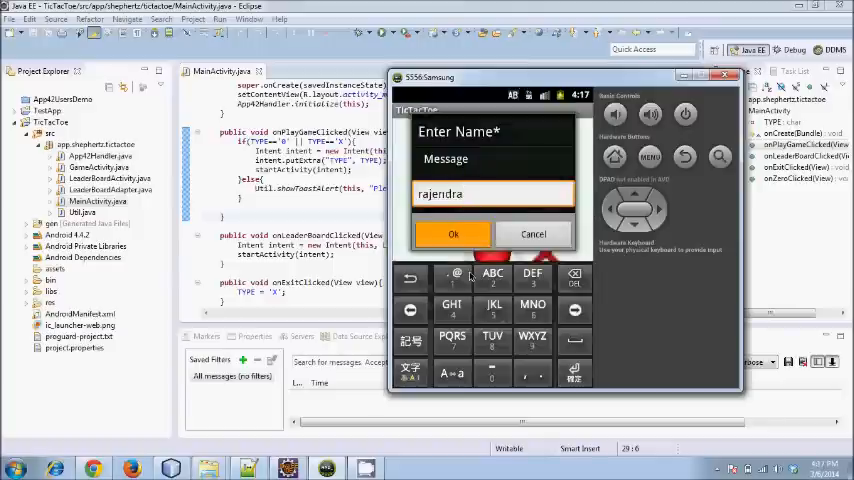
pyautogui.click(452, 233)
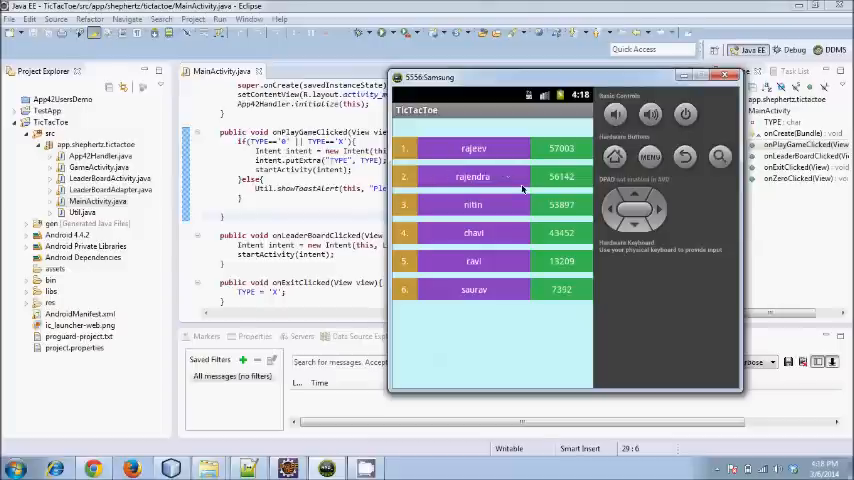
pyautogui.moveTo(415, 184)
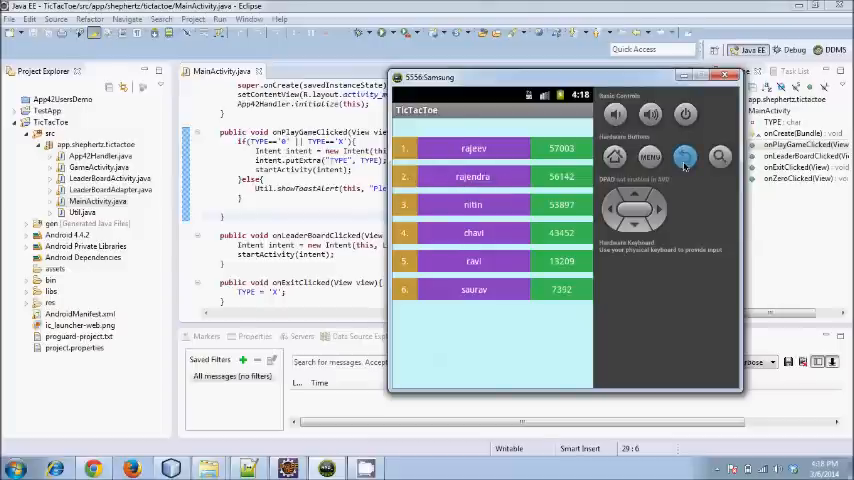
# Back out of the leaderboard to the emulator home screen and close the emulator window.
pyautogui.click(685, 157)
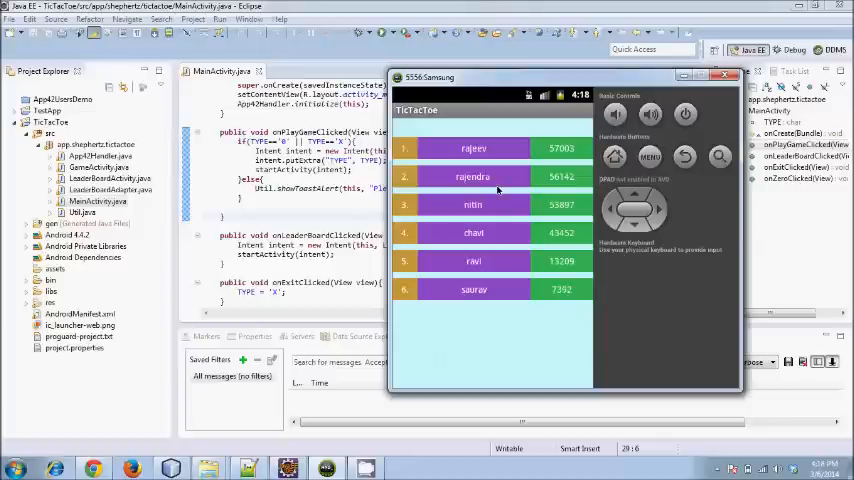
pyautogui.click(684, 156)
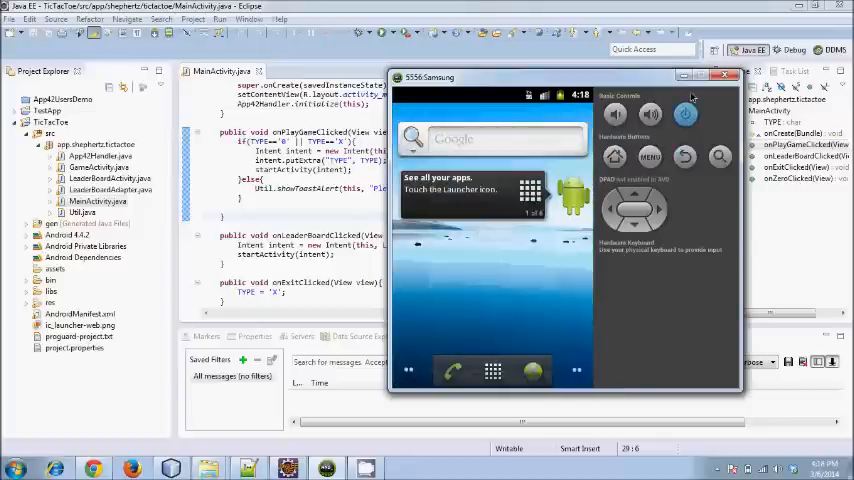
pyautogui.click(726, 75)
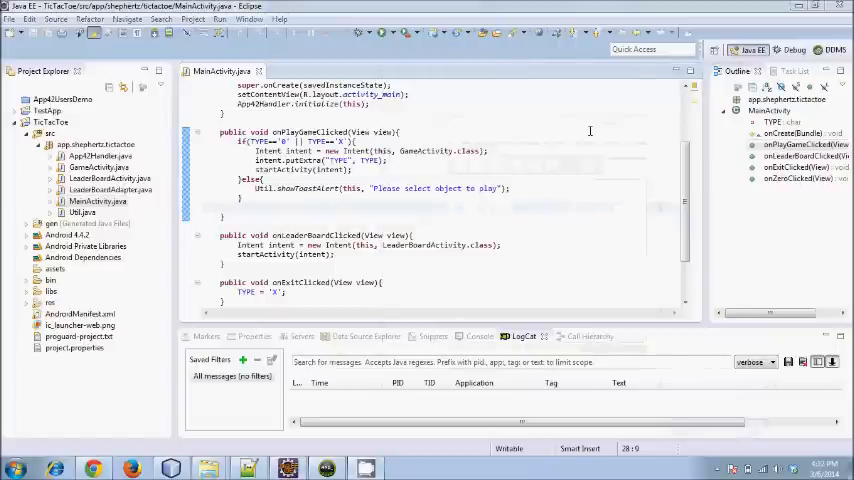
pyautogui.moveTo(474, 201)
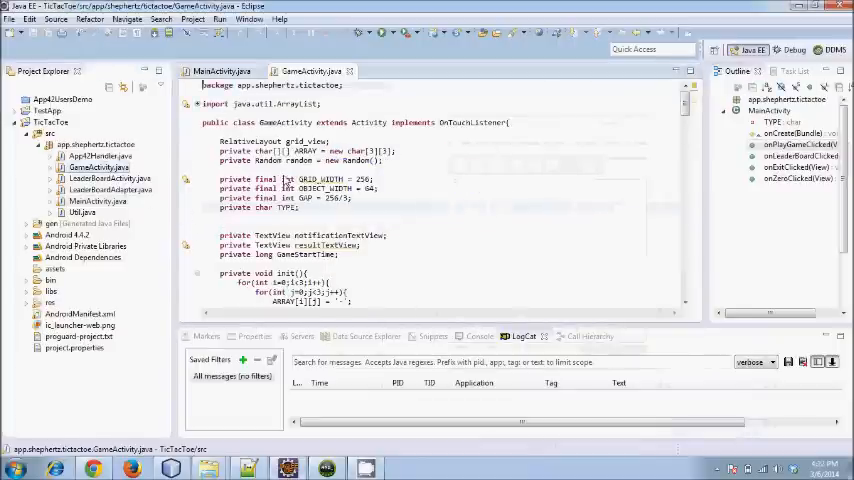
# Scroll through GameActivity.java from its fields to the score dialog, then close the file.
pyautogui.click(420, 200)
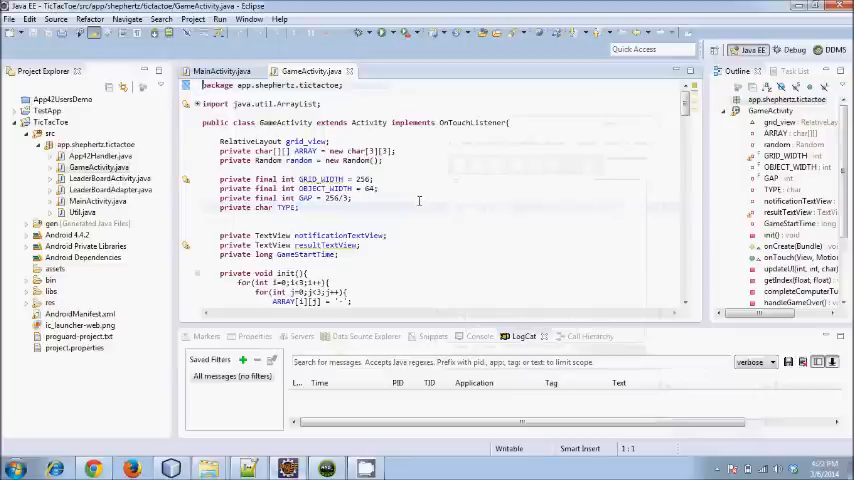
pyautogui.scroll(-3)
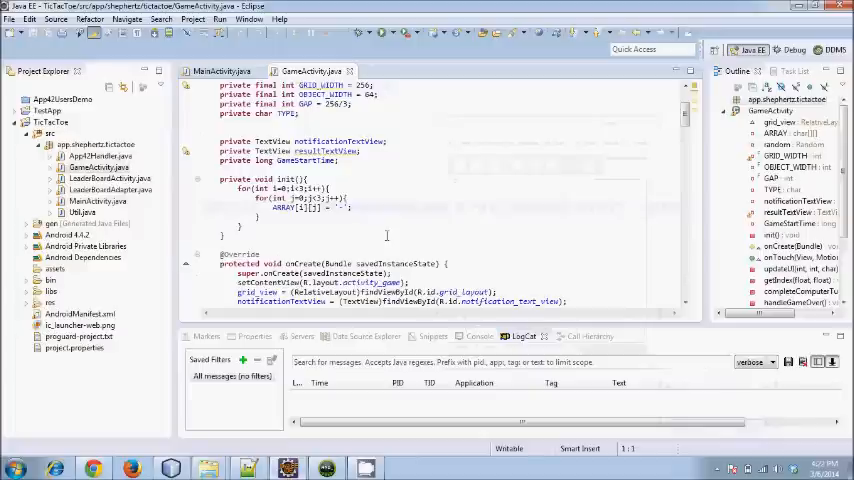
pyautogui.scroll(-3)
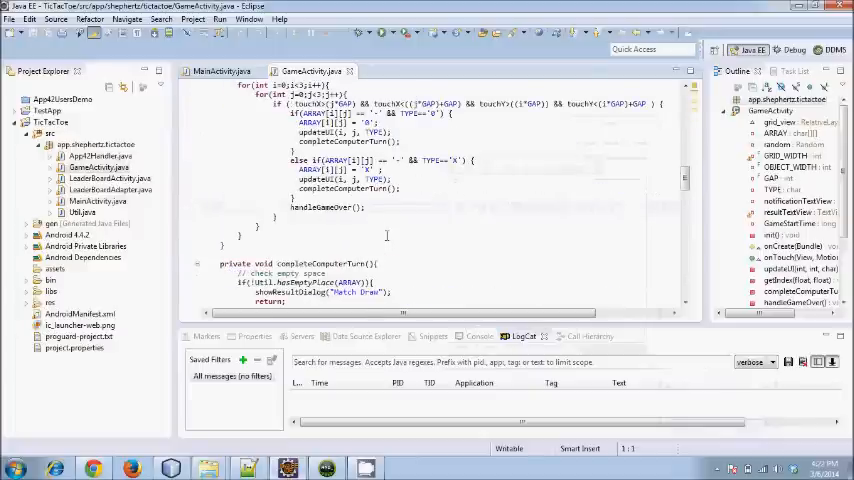
pyautogui.scroll(-3)
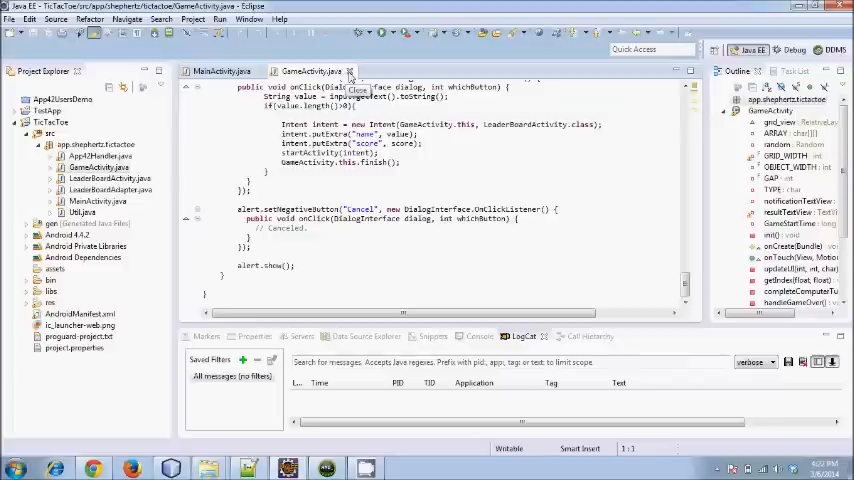
pyautogui.click(221, 71)
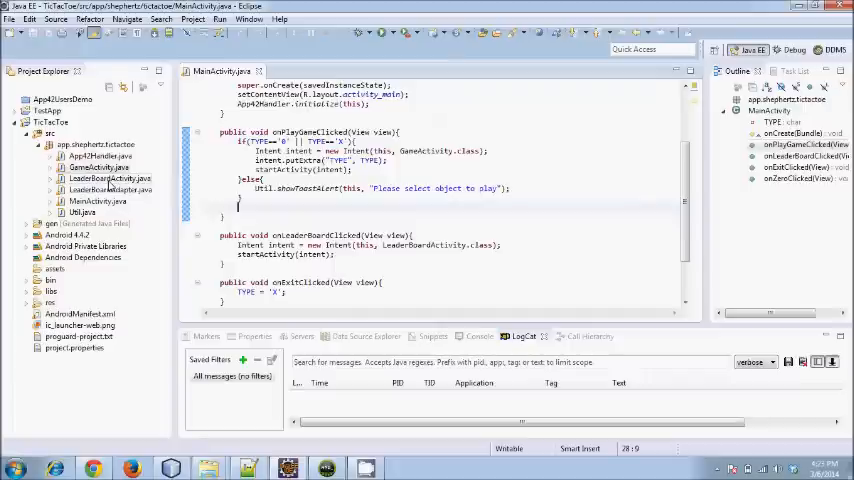
# Review App42Handler.java's API keys, saveUserScore and getTopNRankers calls, then close the file.
pyautogui.click(101, 155)
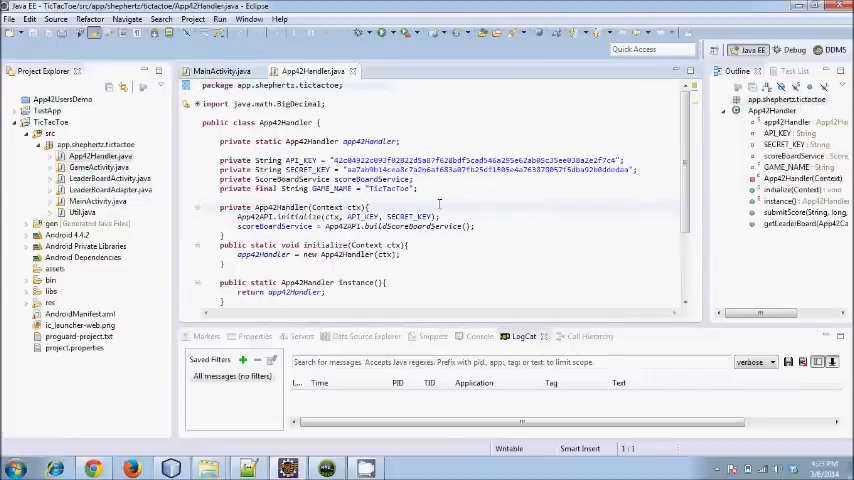
pyautogui.moveTo(307, 169)
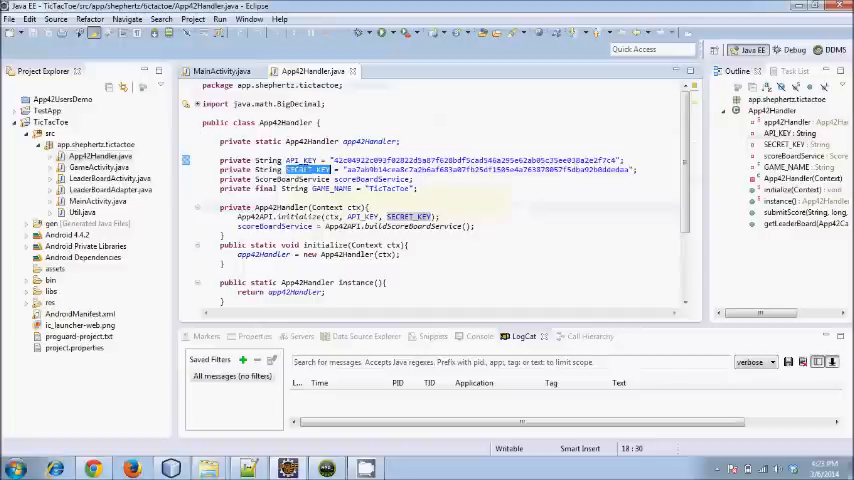
pyautogui.moveTo(328, 207)
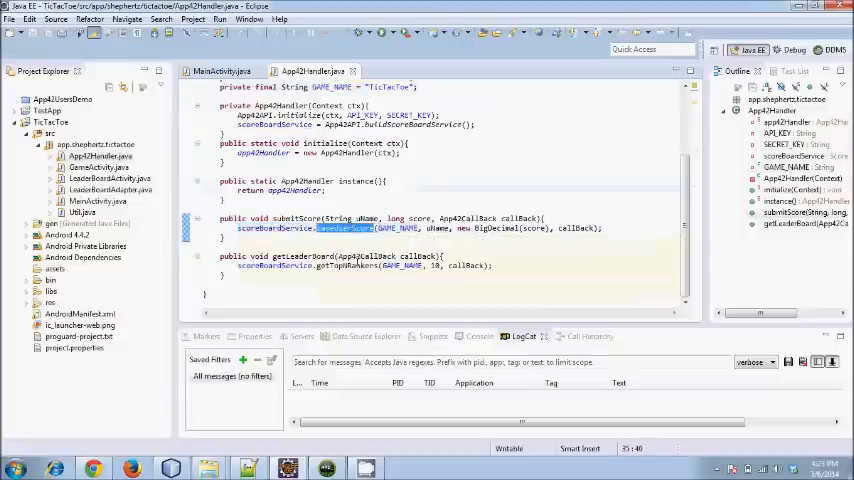
pyautogui.moveTo(355, 265)
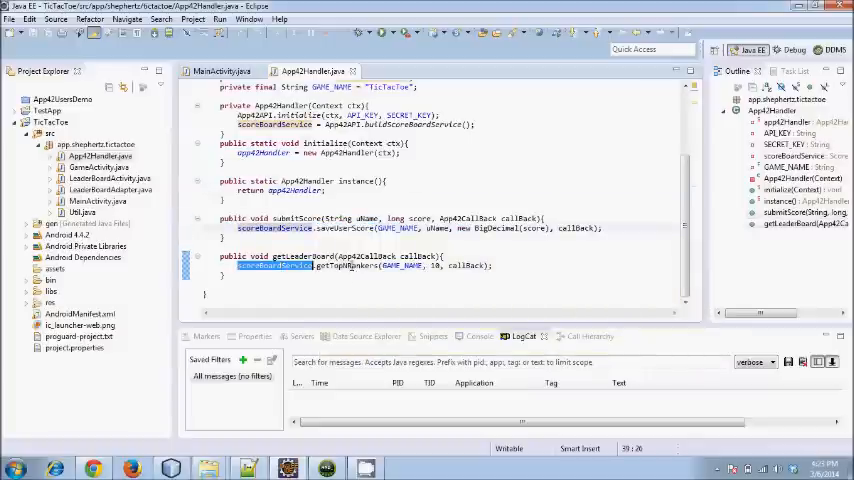
pyautogui.click(350, 265)
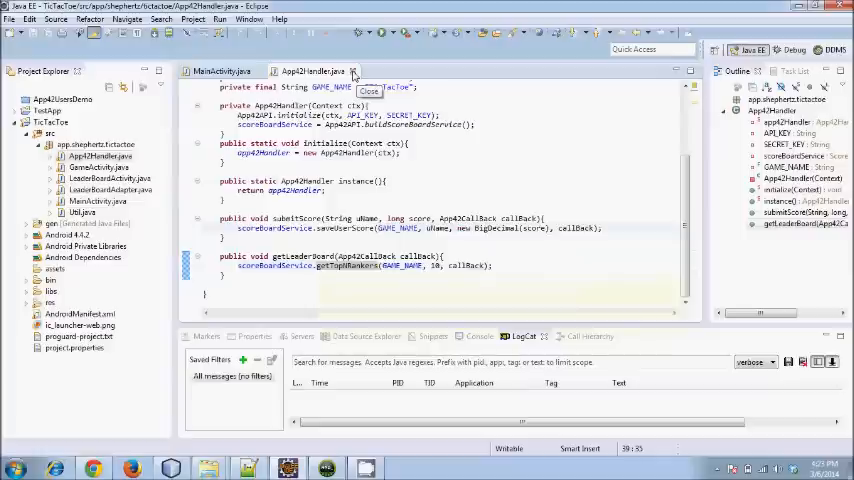
pyautogui.click(352, 71)
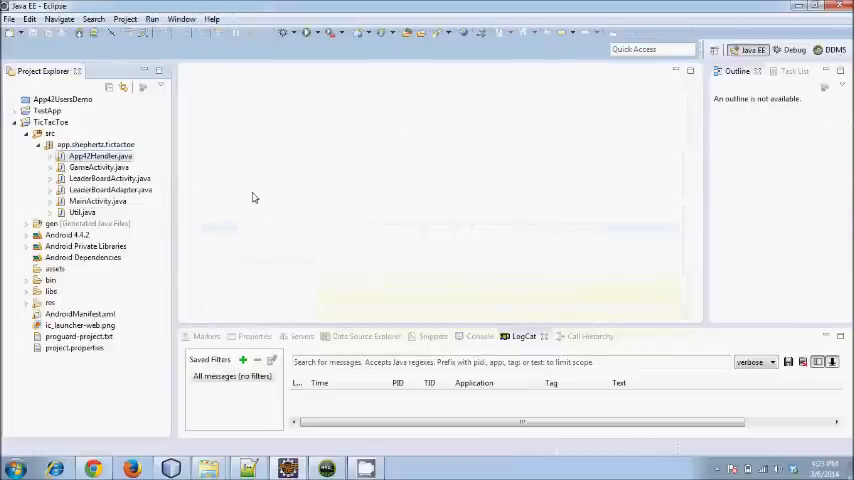
pyautogui.moveTo(205, 208)
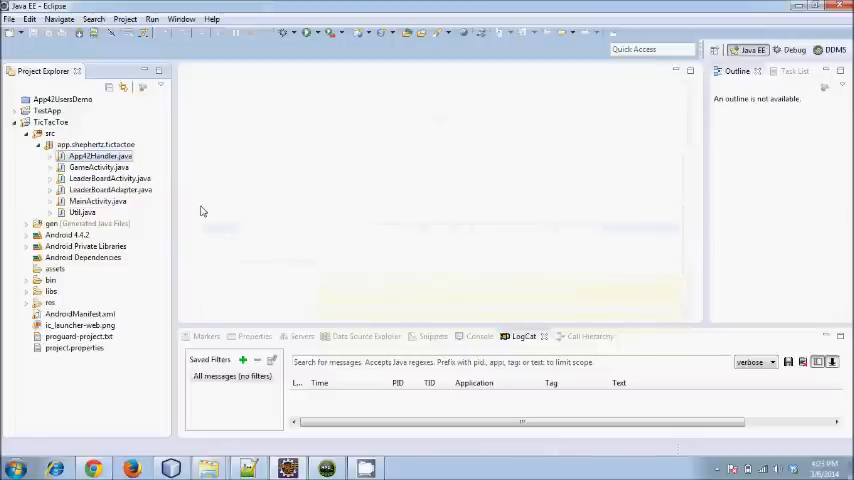
pyautogui.moveTo(138, 222)
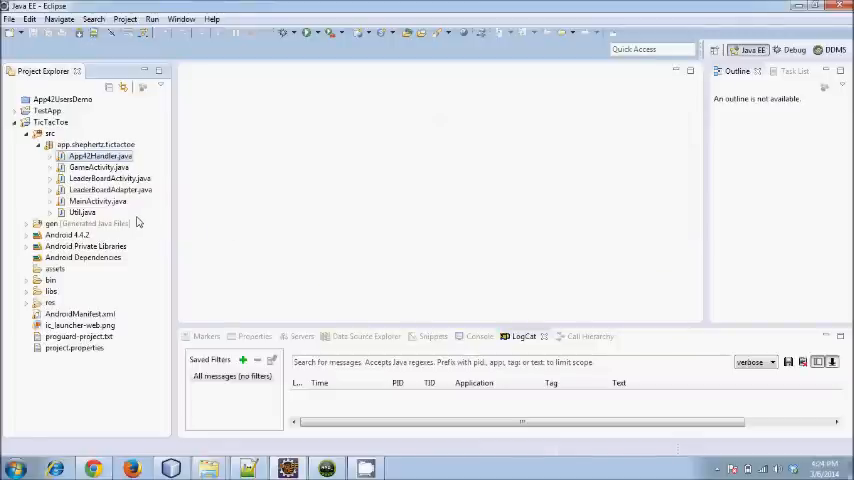